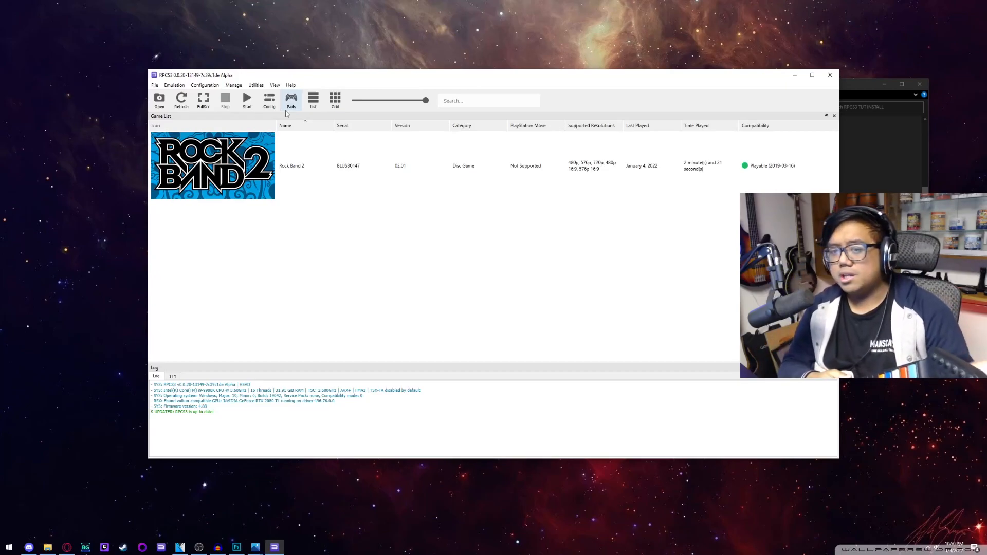
Switch Player 1 to the XInput handler with XInput Pad #3 as the device.
click(290, 101)
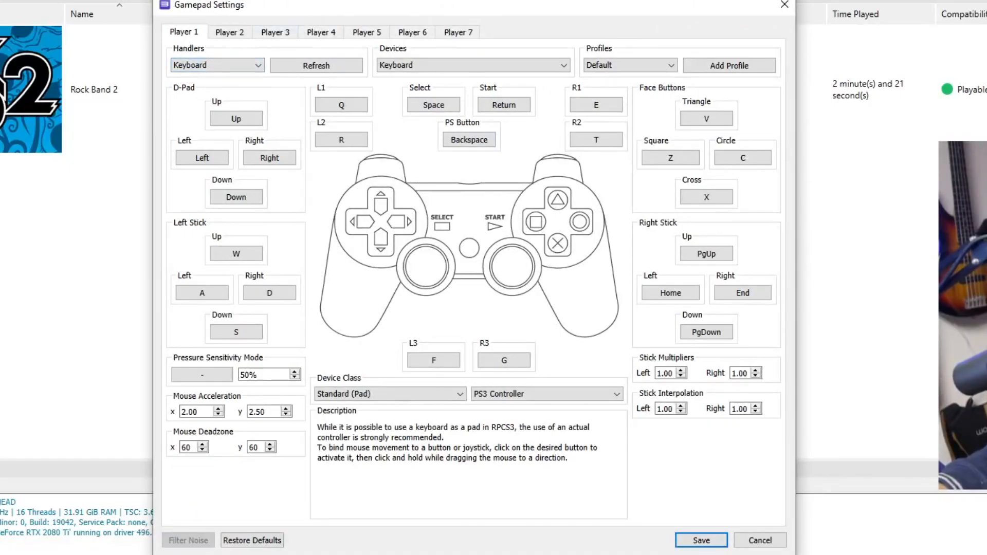
click(216, 65)
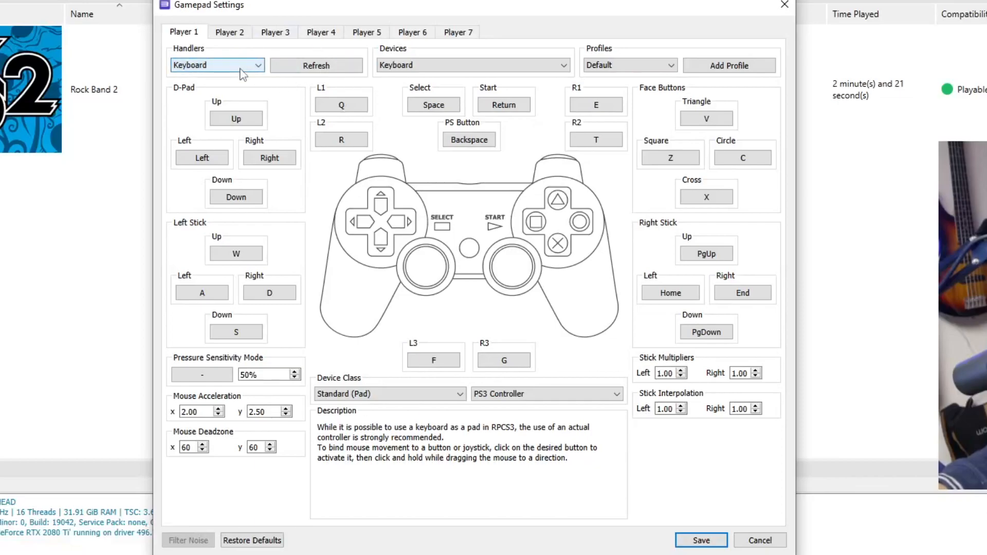
click(217, 65)
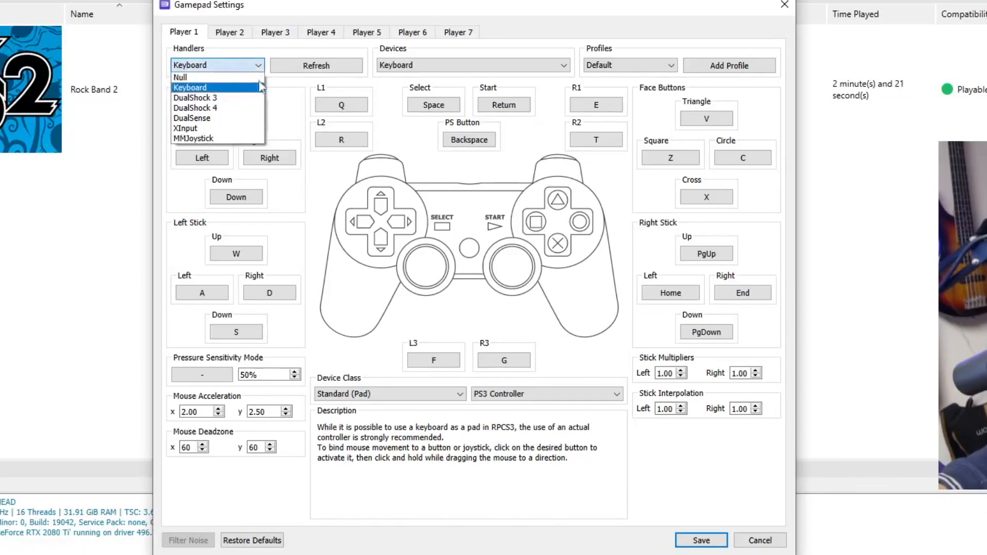
click(185, 128)
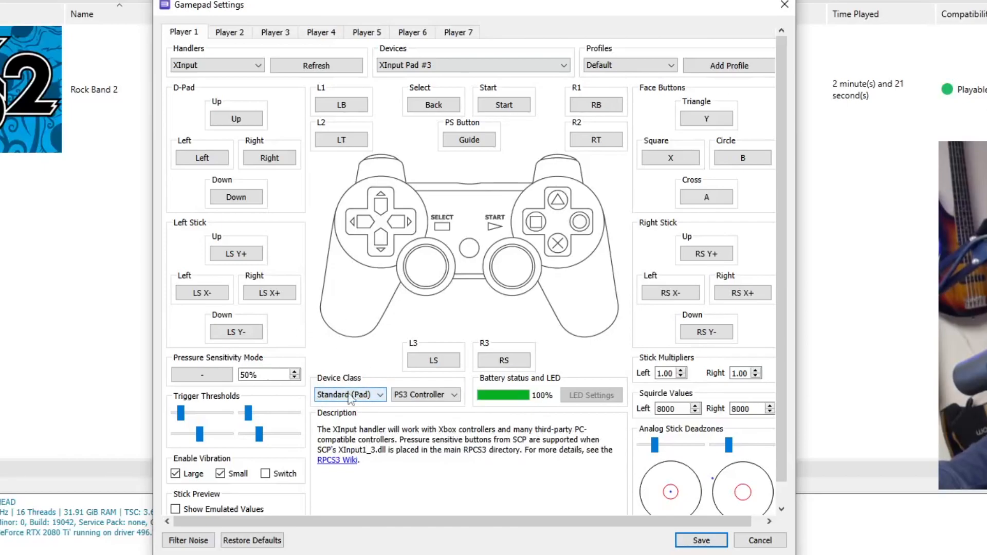
Set Device Class to Guitar (Guitar Hero) and drop the trigger thresholds to minimum.
click(349, 394)
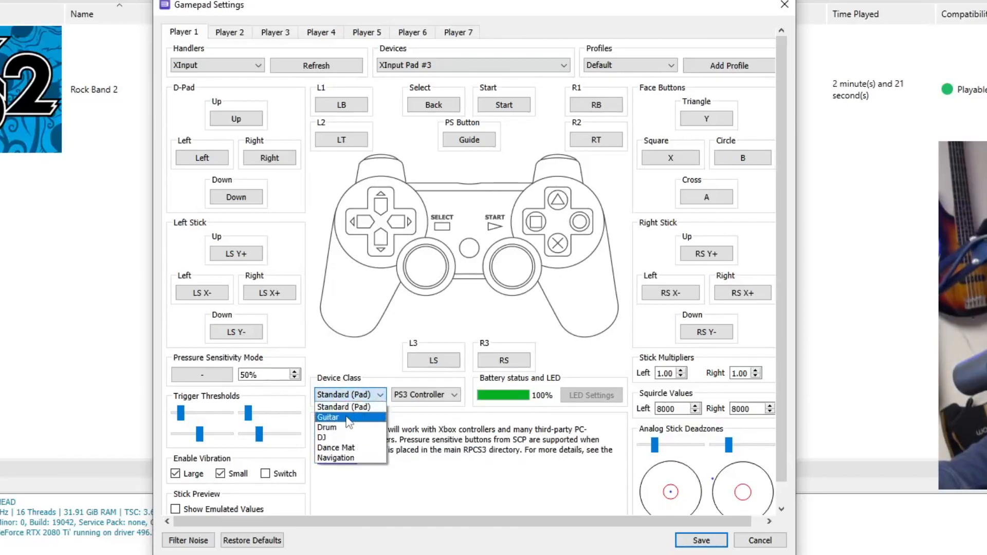
click(328, 417)
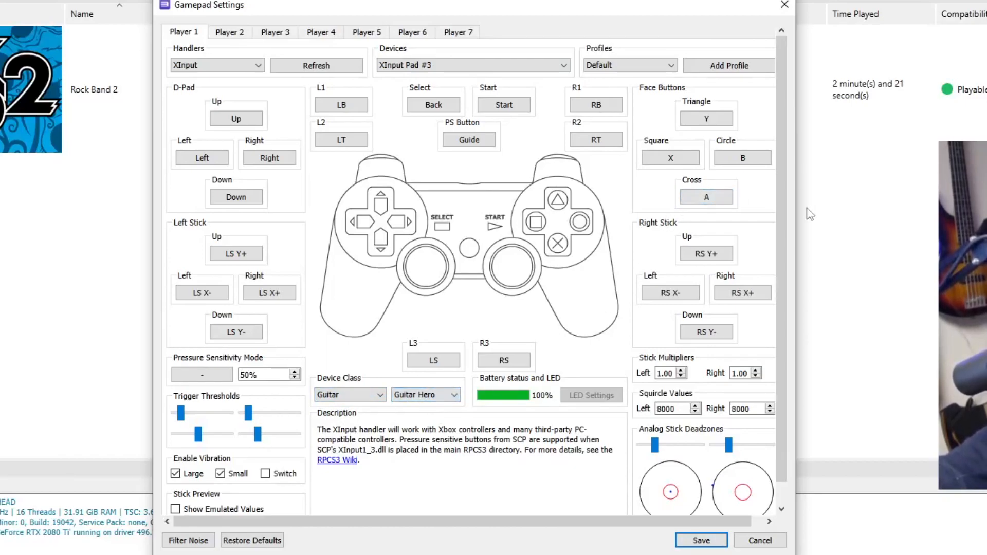
mouse_move(615, 535)
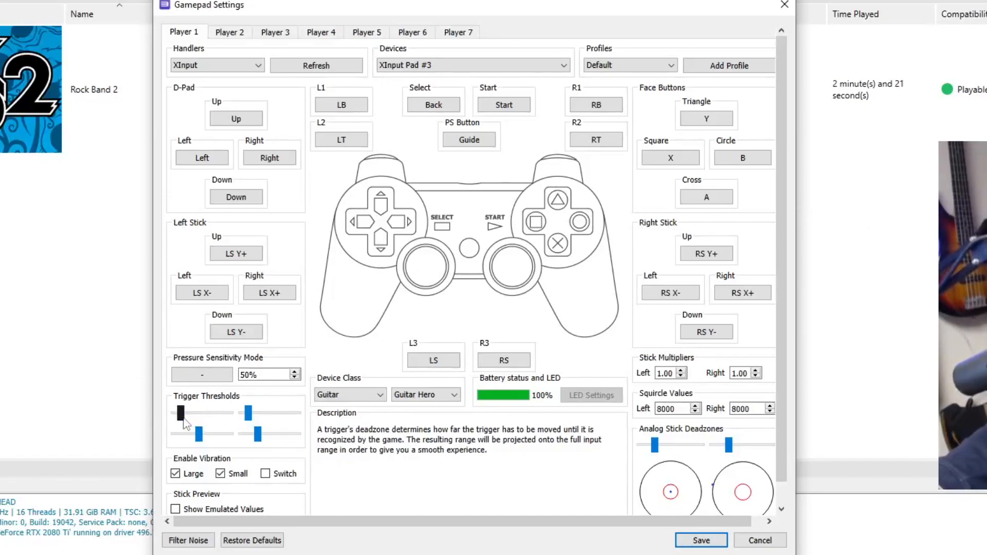
drag(179, 413, 246, 414)
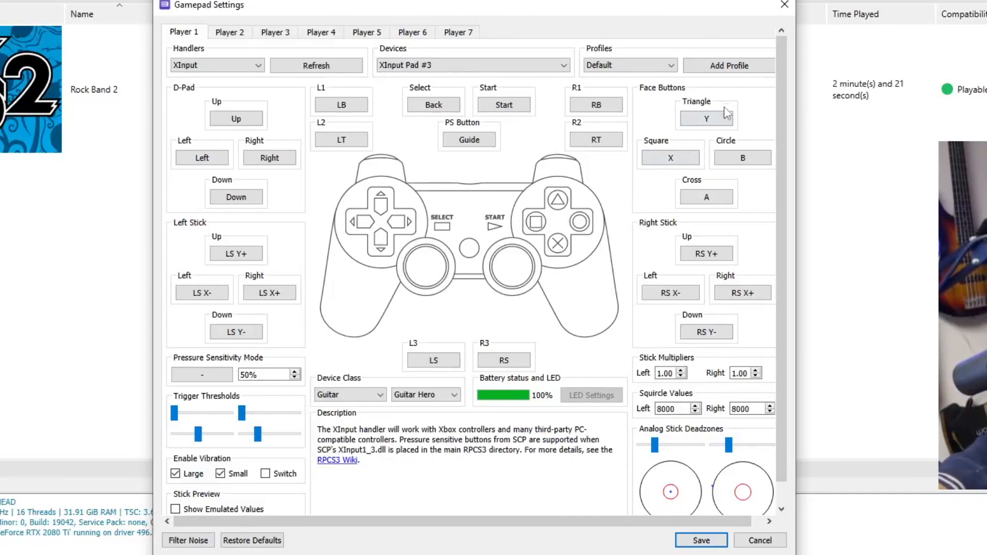
Rebind Triangle to the guitar's X and Square to its Y.
click(705, 119)
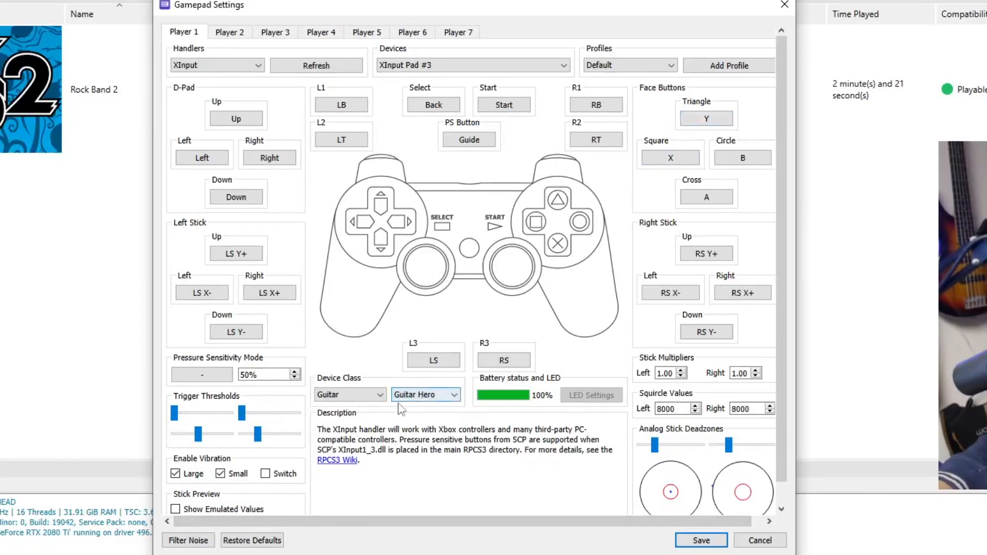
click(705, 119)
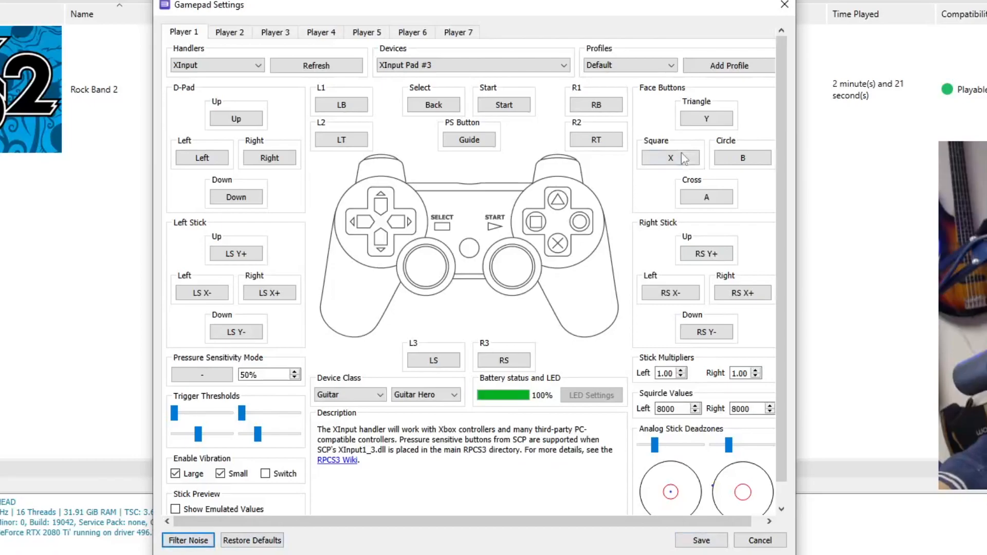
click(705, 119)
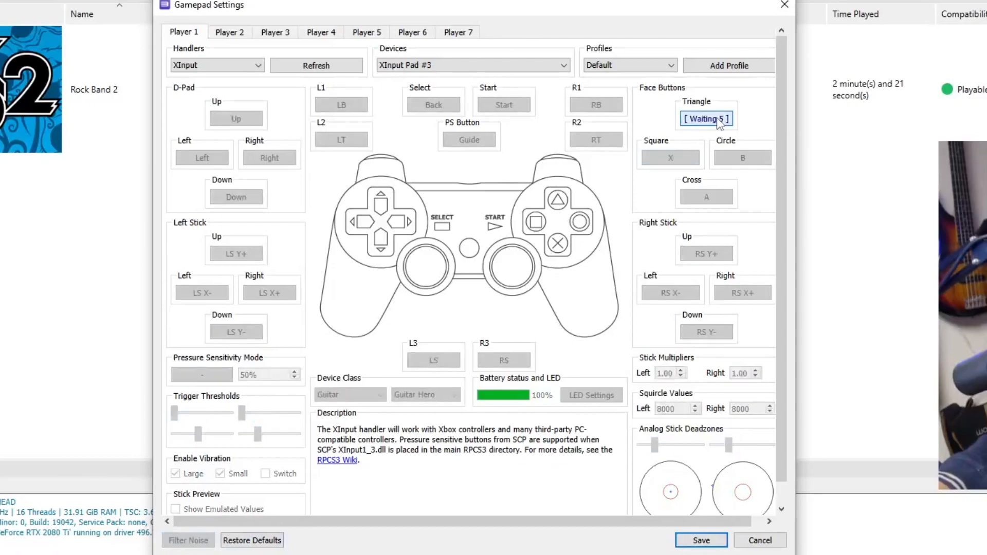
click(670, 158)
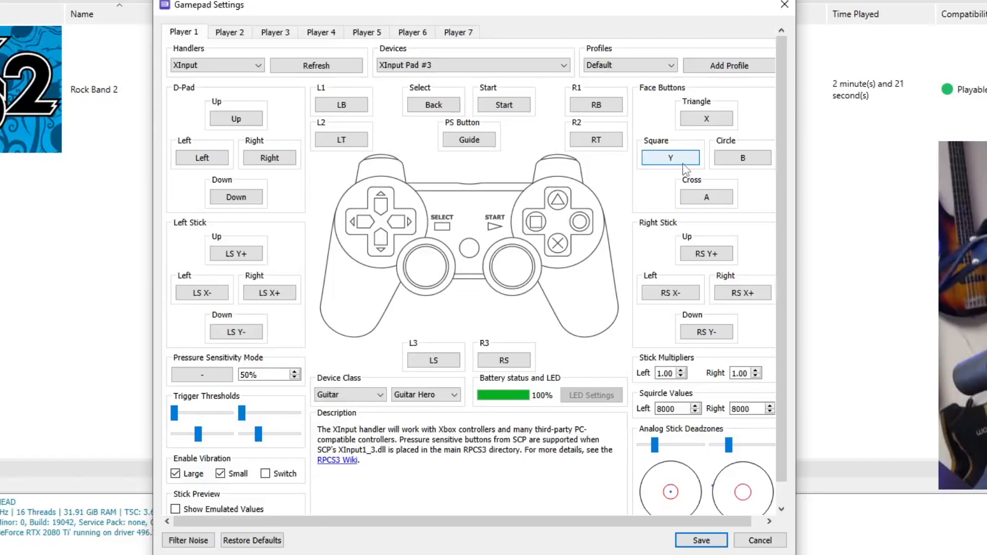
mouse_move(601, 255)
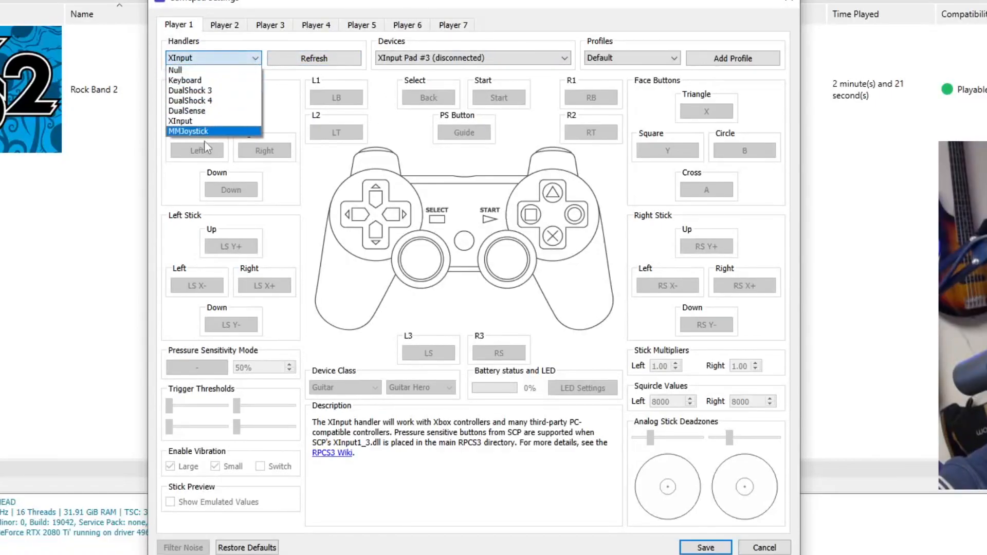
Switch Player 1 to the MMJoystick handler with Joystick #1 as the device.
click(188, 131)
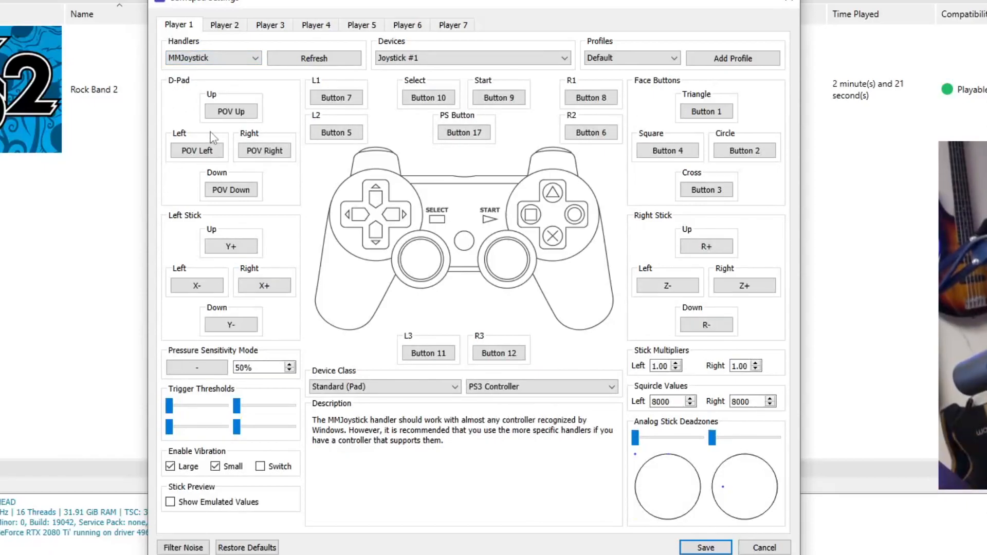
click(472, 57)
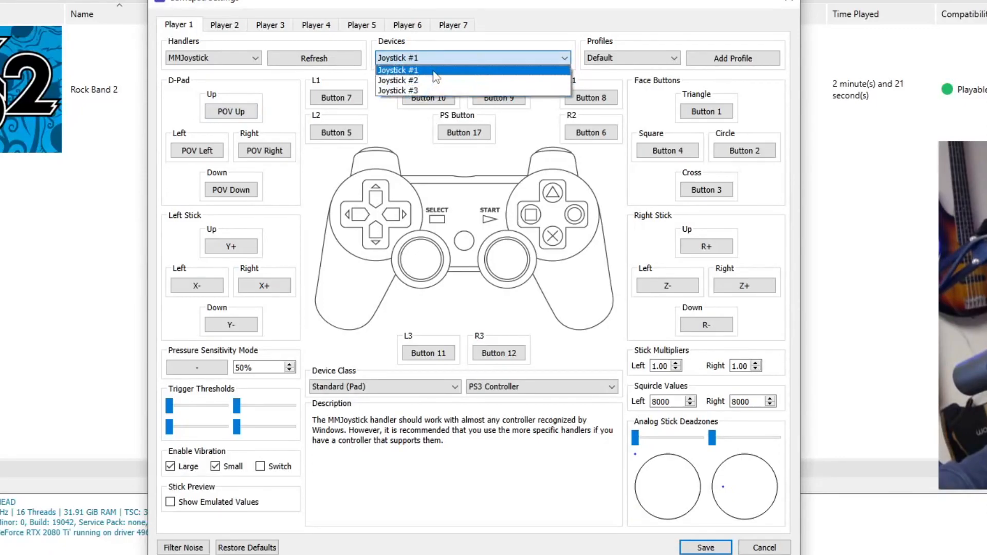
click(398, 70)
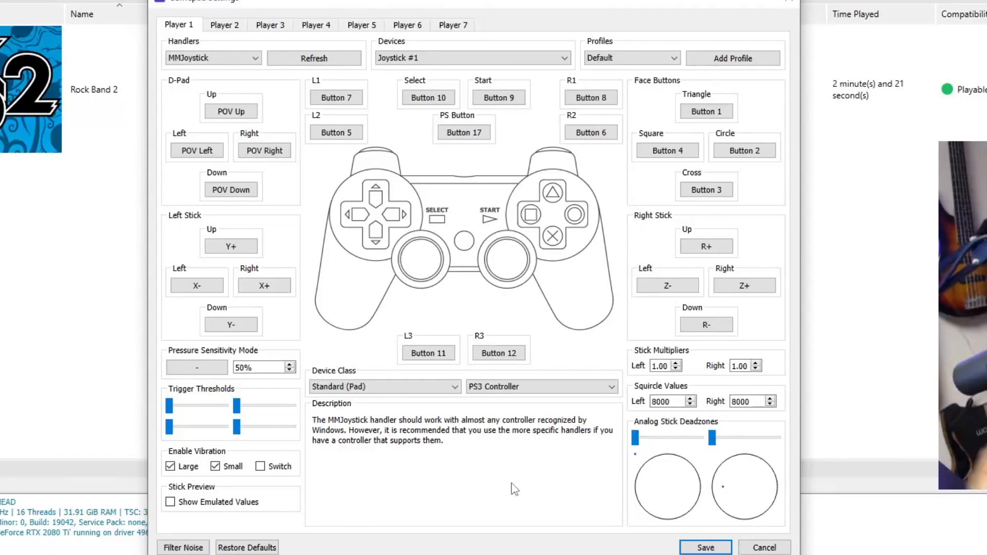
mouse_move(449, 191)
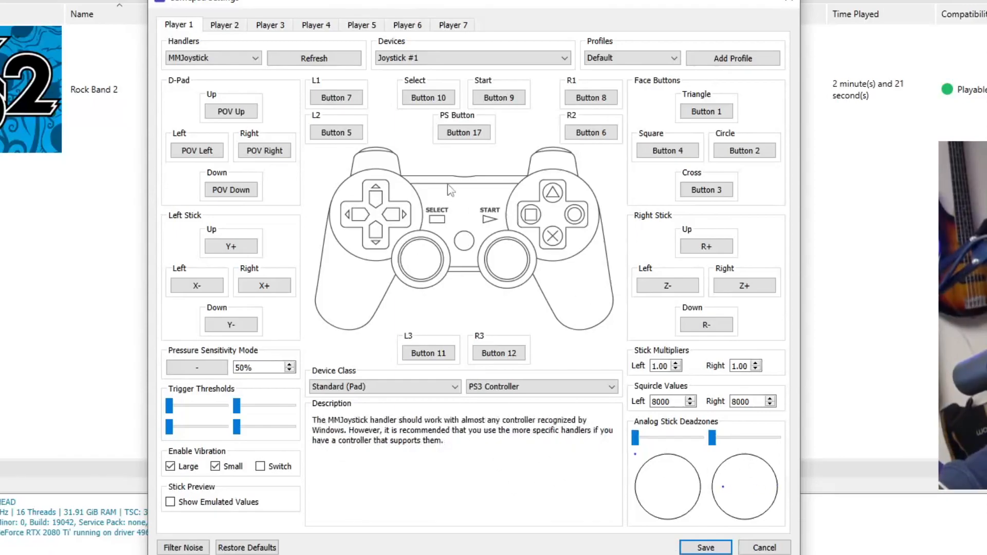
mouse_move(211, 425)
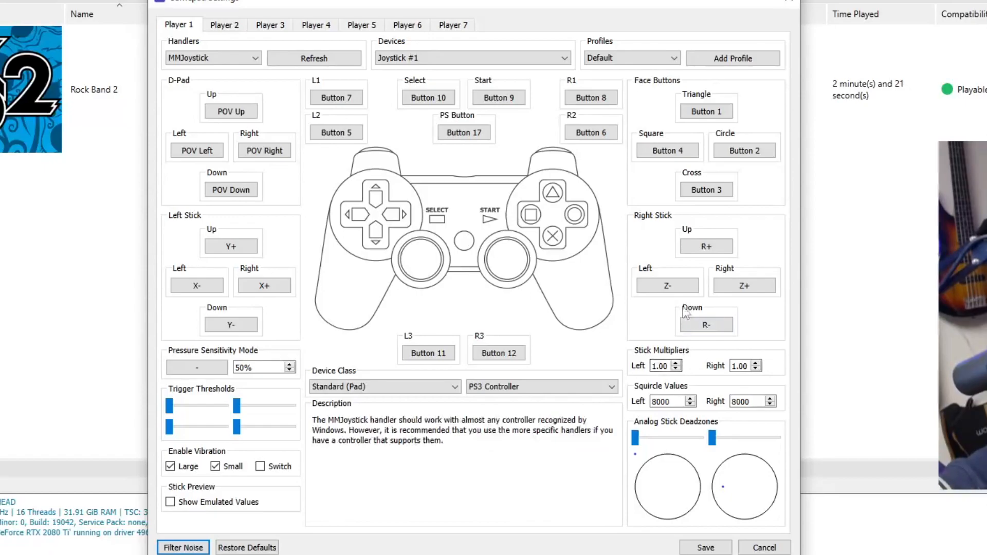
Rebind Cross to Button 1, Triangle to Button 4 and Square to Button 3.
click(707, 189)
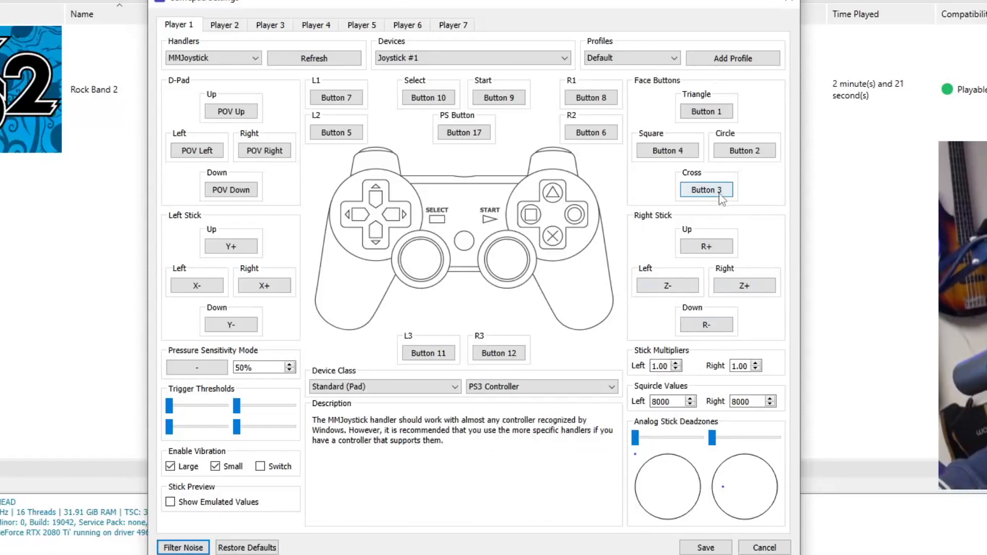
click(706, 189)
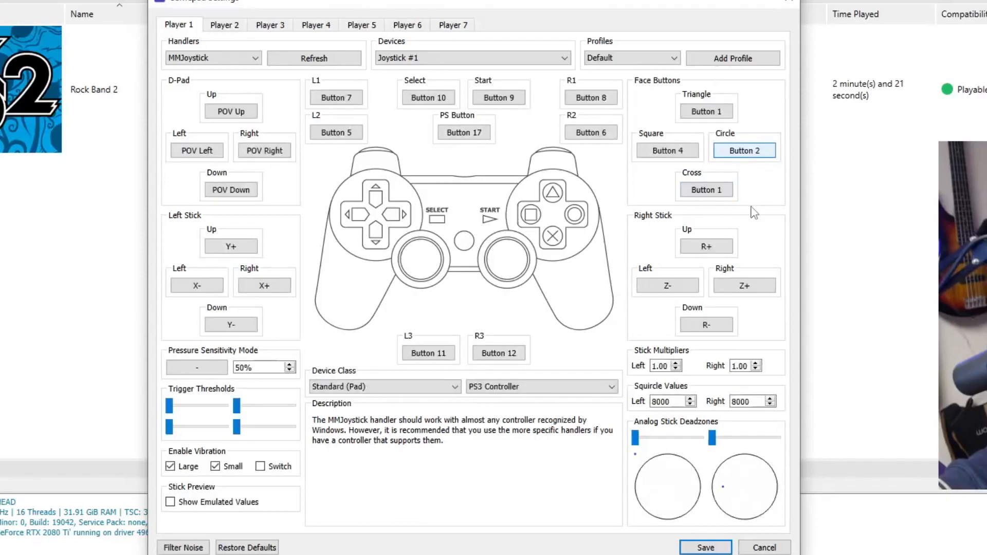
click(705, 111)
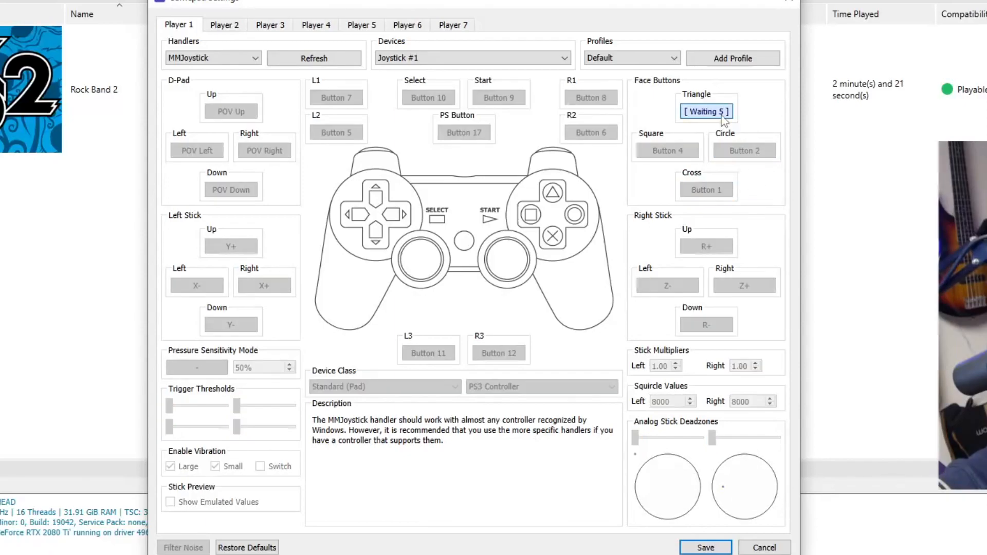
click(666, 150)
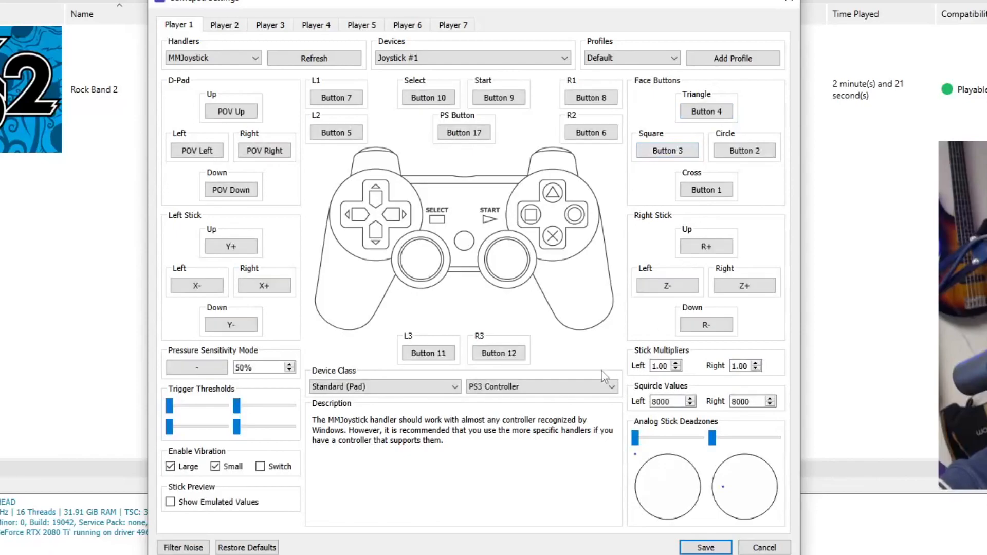
Set Device Class to Guitar (Guitar Hero) and rebind L1 to Button 5.
click(383, 387)
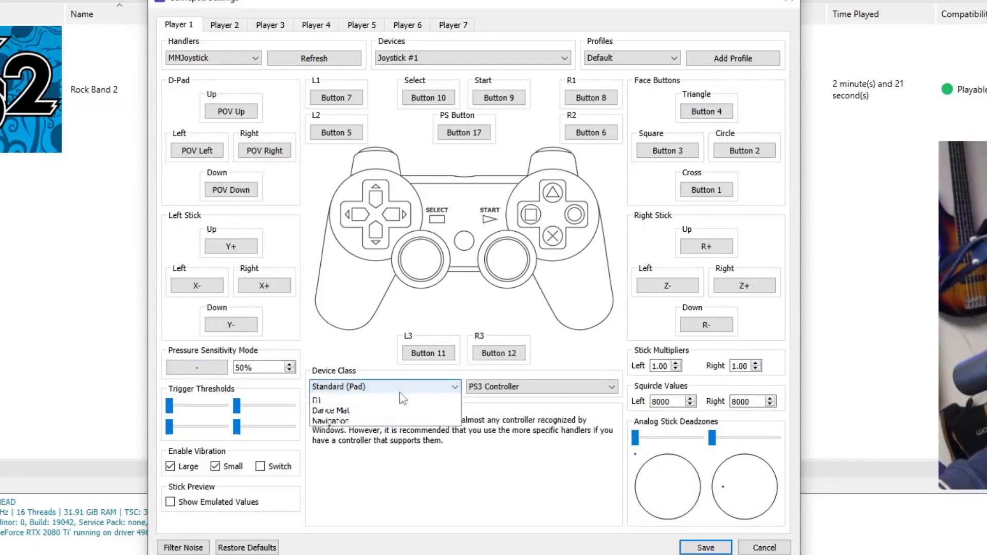
click(322, 410)
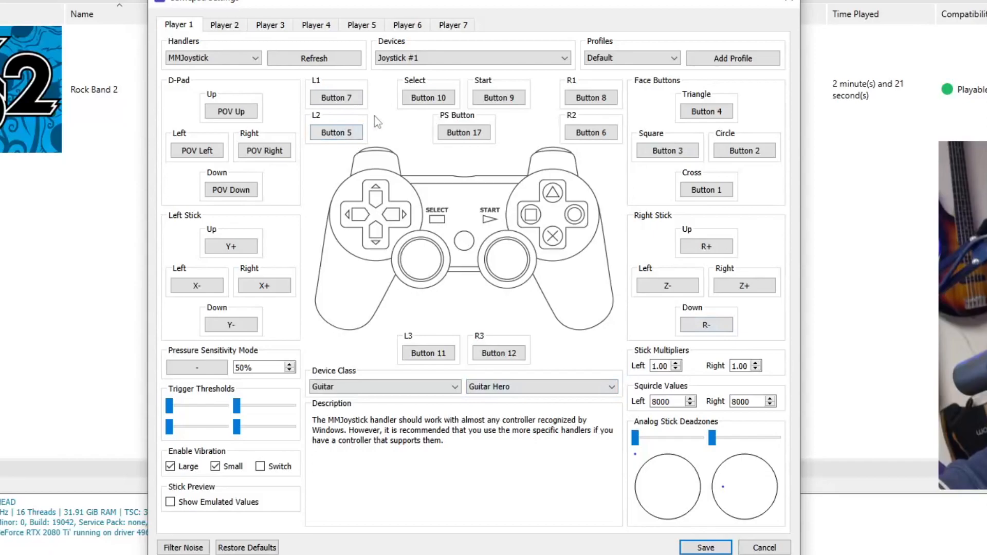
click(336, 96)
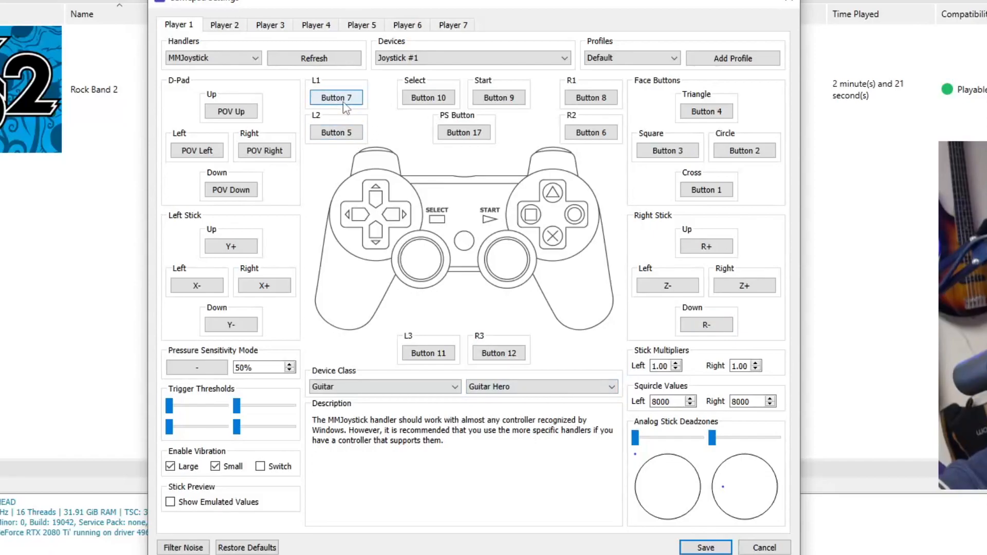
click(336, 96)
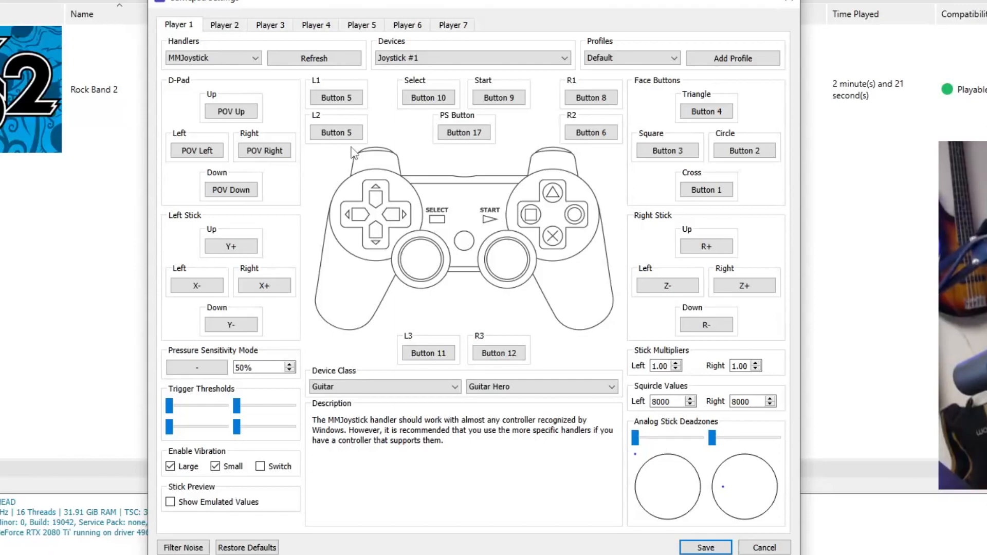
mouse_move(321, 154)
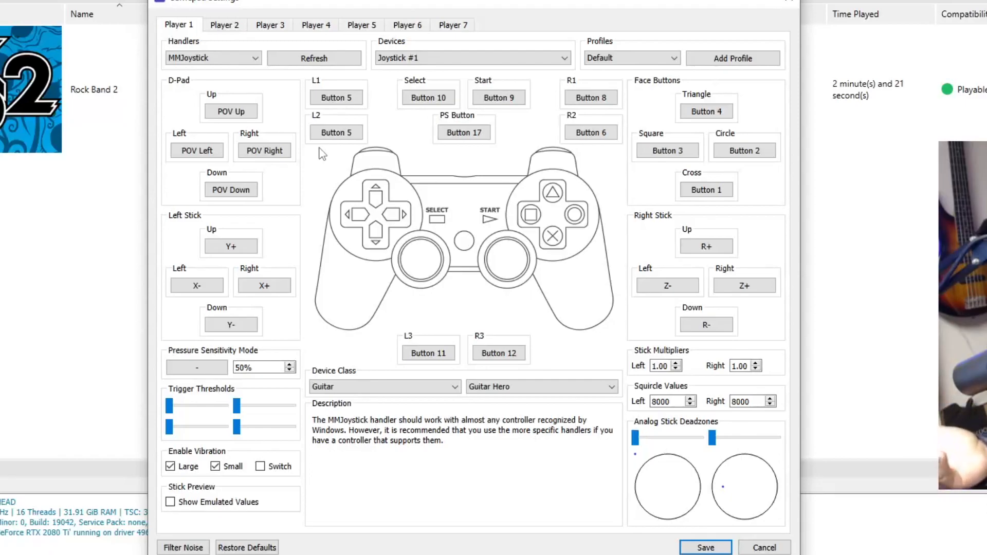
mouse_move(415, 130)
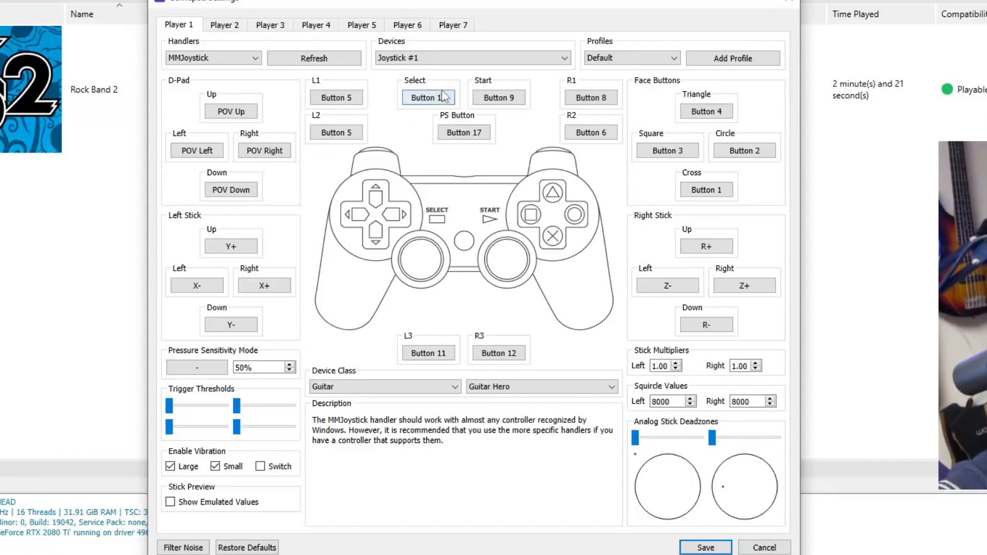
Rebind Select to Button 8, Start to Button 7 and D-pad Up/Down to Buttons 9 and 6.
click(427, 96)
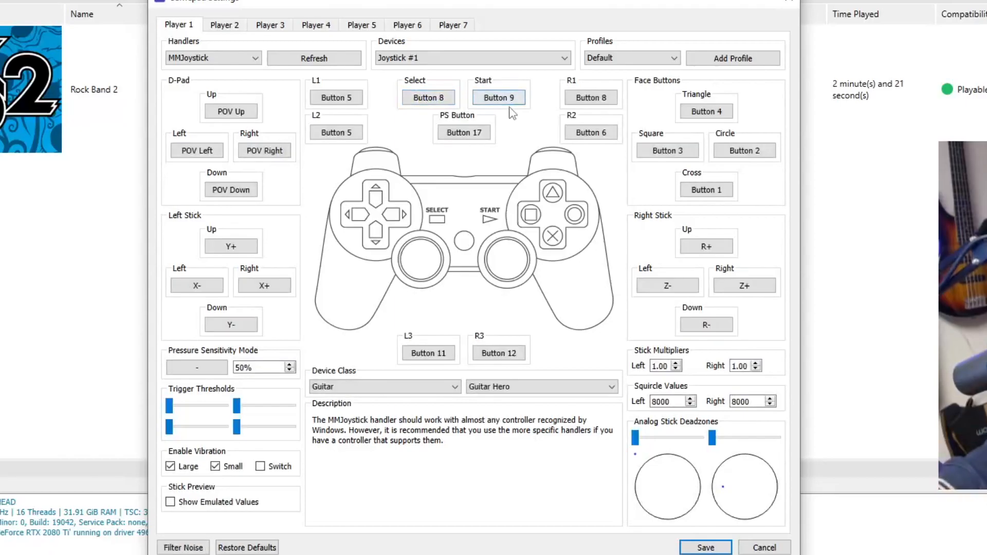
click(498, 97)
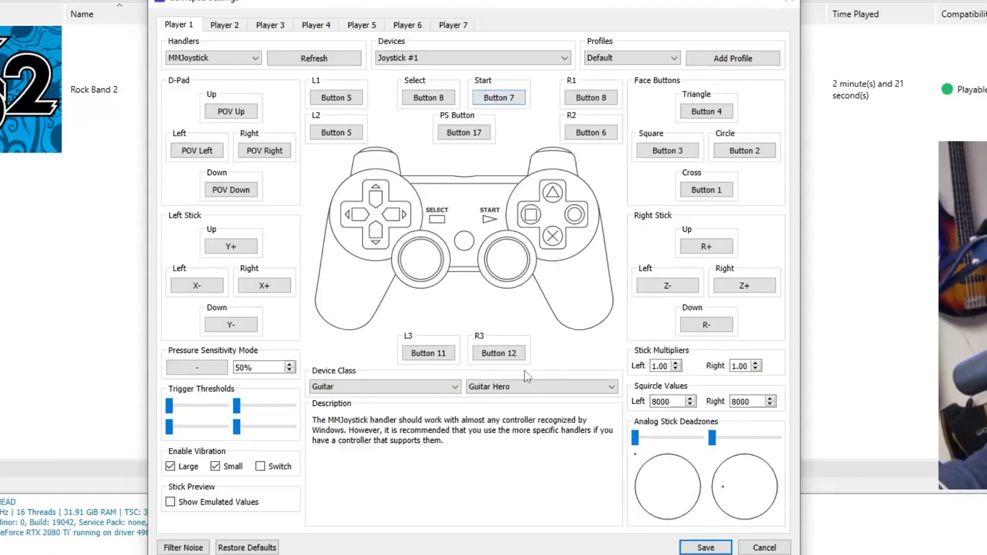
click(230, 111)
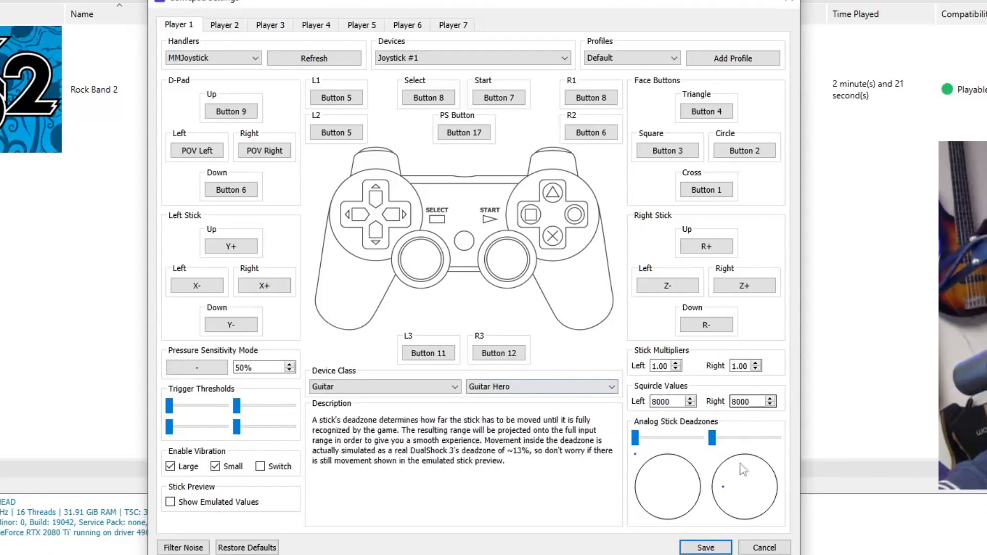
Raise the right analog stick deadzone with its slider.
drag(712, 437, 710, 437)
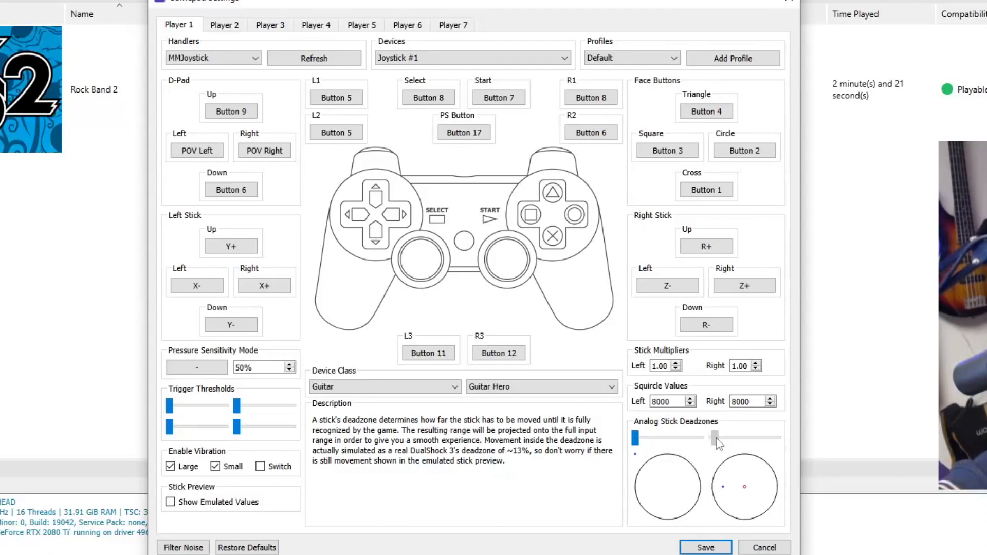
drag(712, 437, 724, 437)
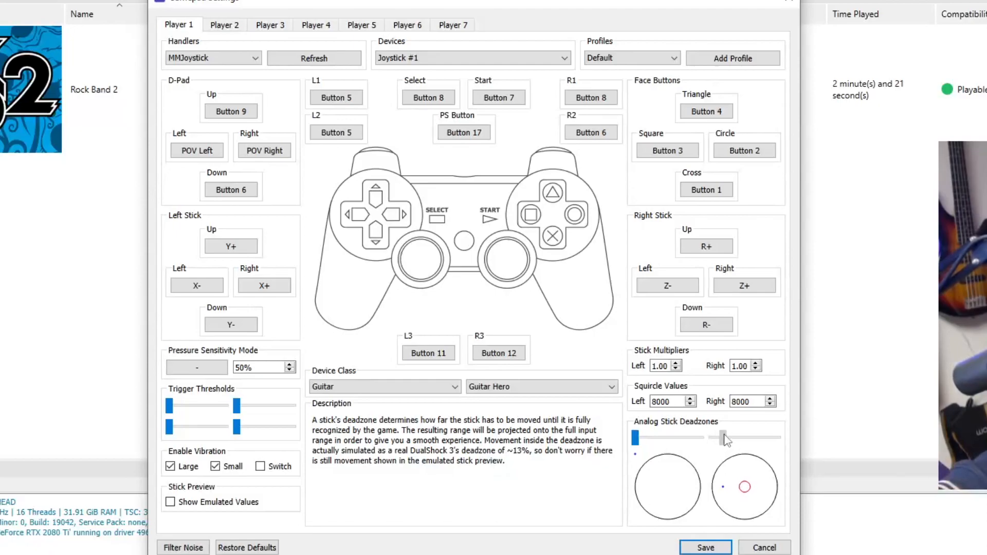
drag(724, 438, 723, 438)
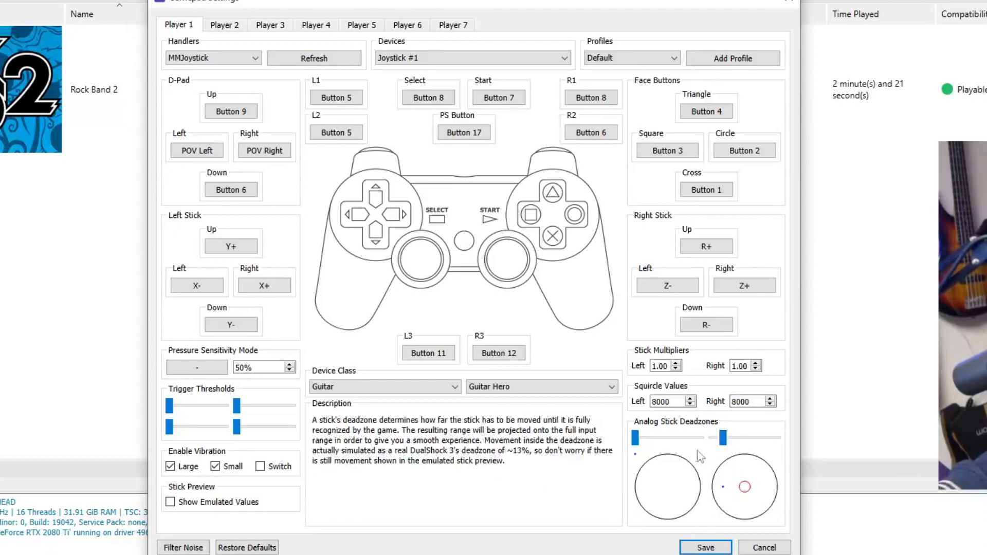
mouse_move(677, 488)
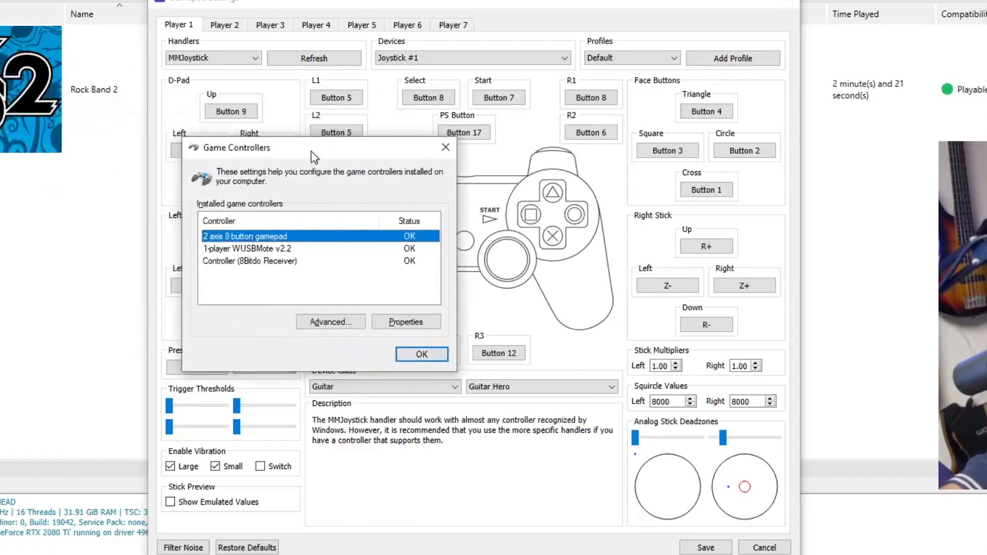
View the 1-player WUSBMote v2.2 adapter's properties, Test readout and calibration Settings.
click(248, 248)
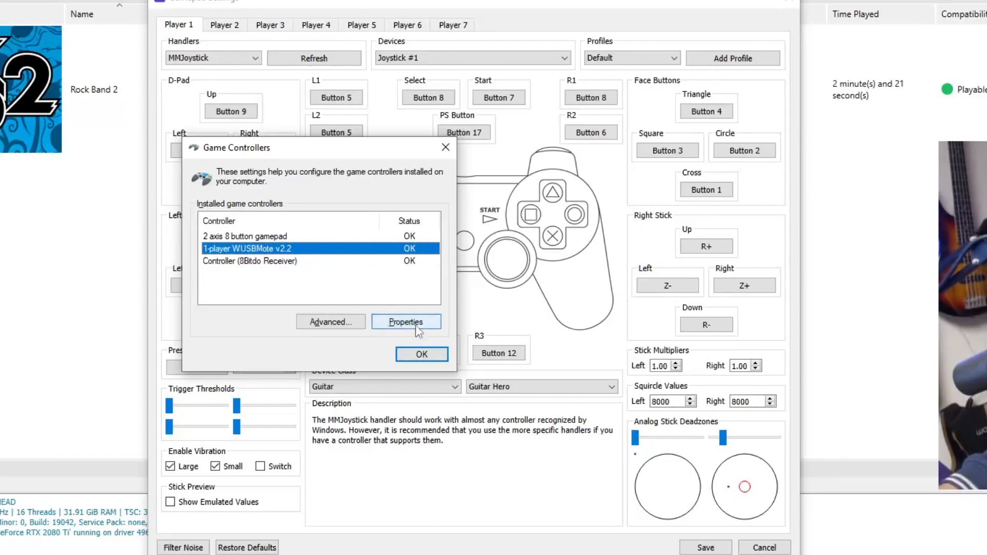
click(405, 321)
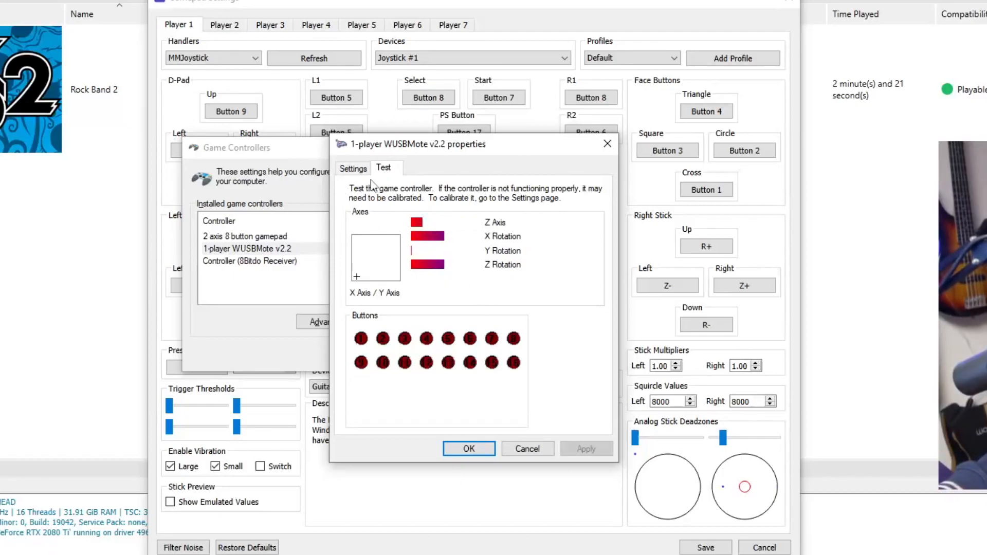
click(353, 167)
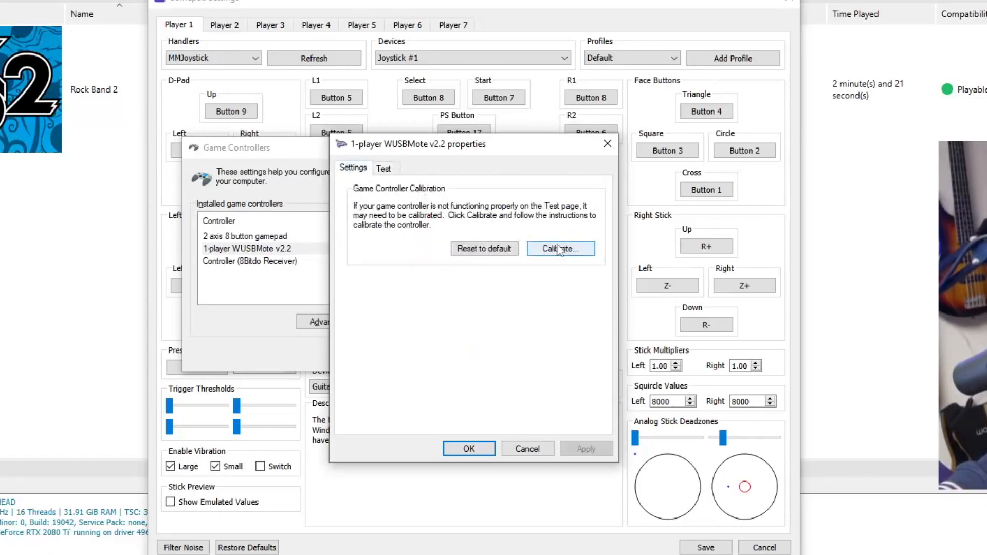
mouse_move(556, 384)
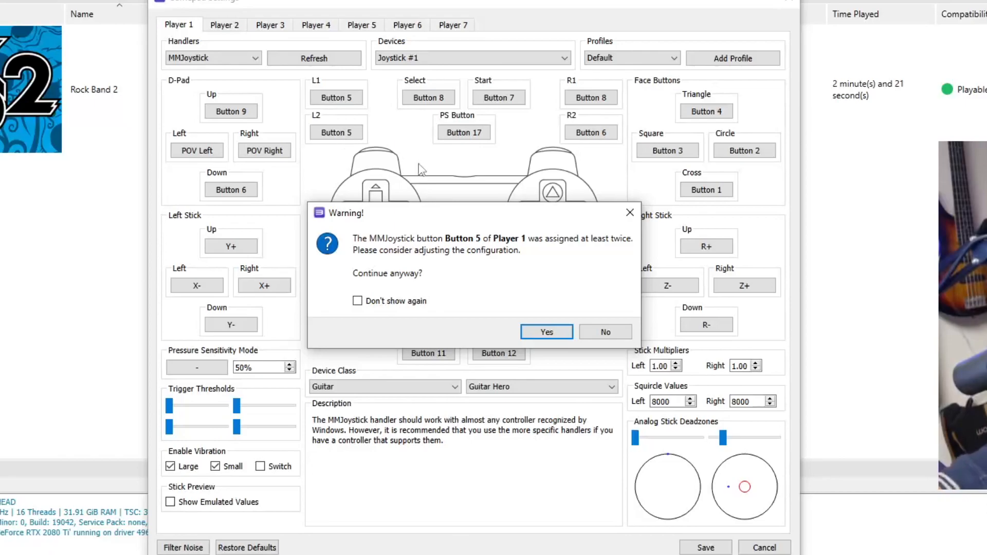
Save despite the duplicate Button 5 warning and open Default.yml from the input profiles folder.
click(545, 332)
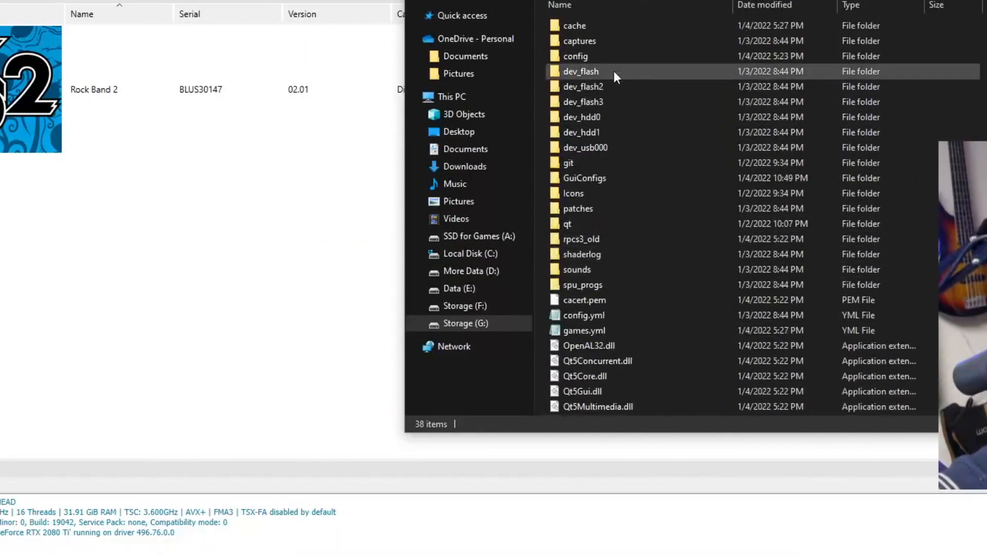
mouse_move(574, 56)
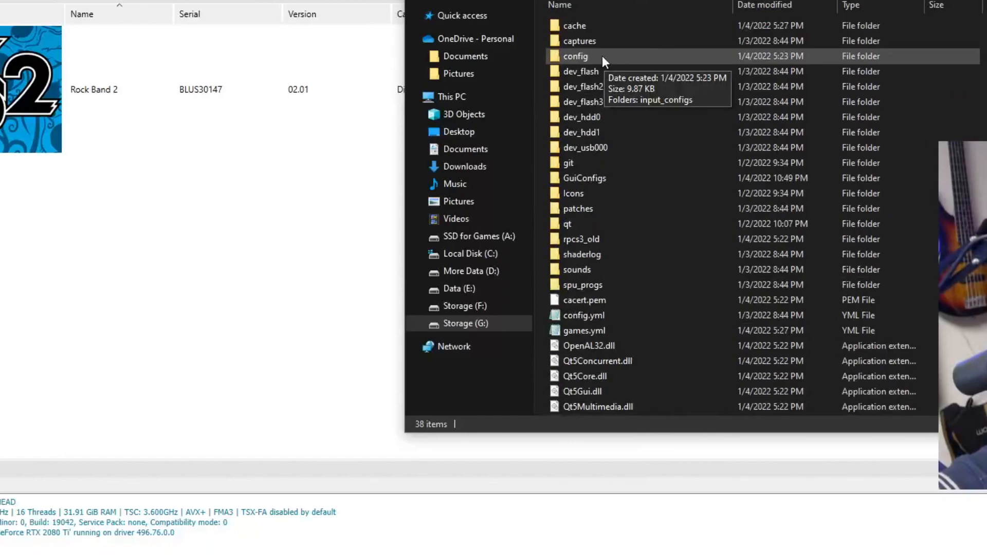
double_click(575, 55)
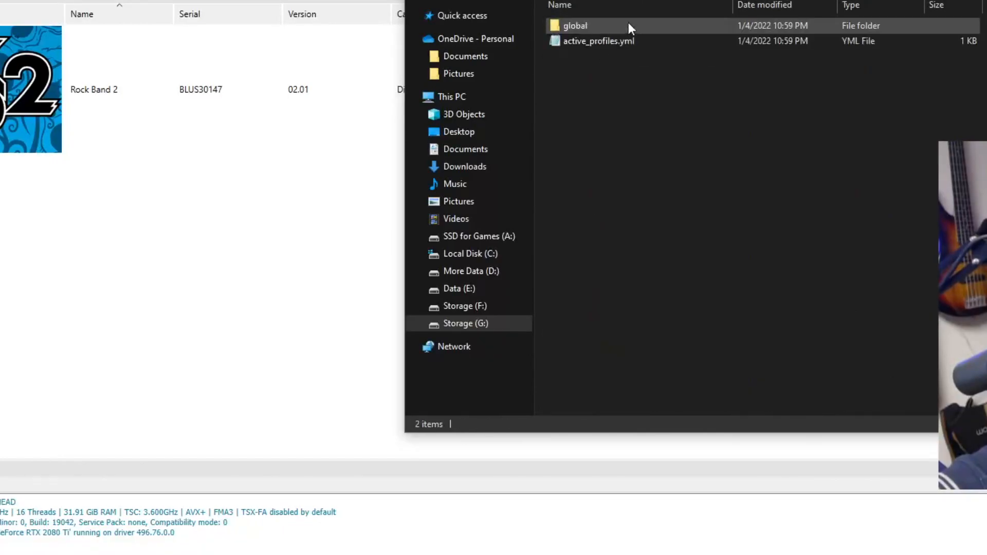
double_click(573, 25)
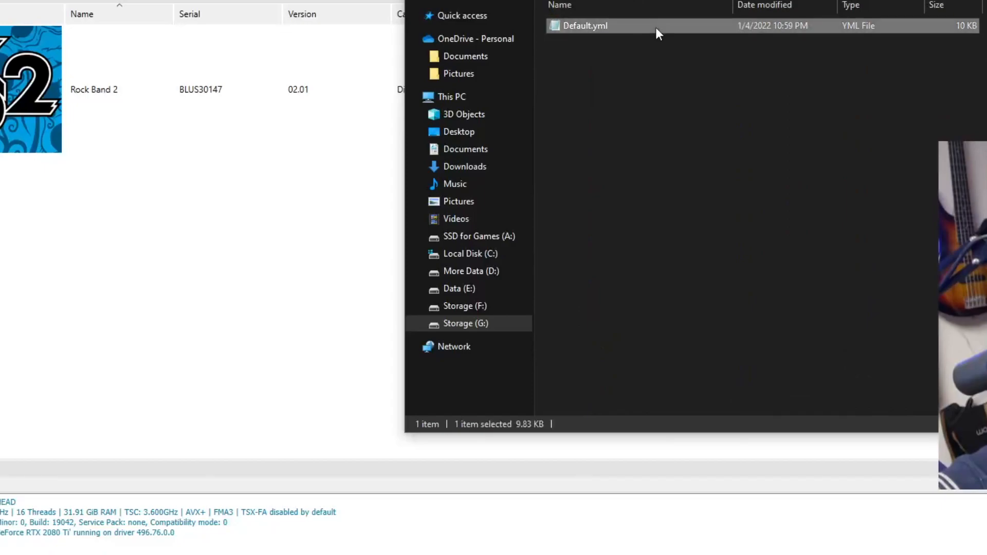
right_click(583, 25)
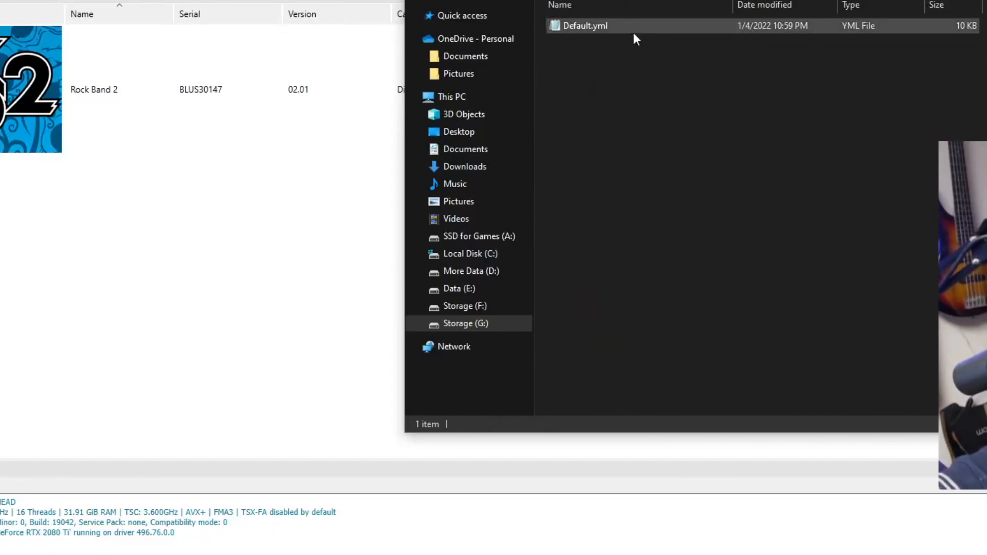
double_click(585, 25)
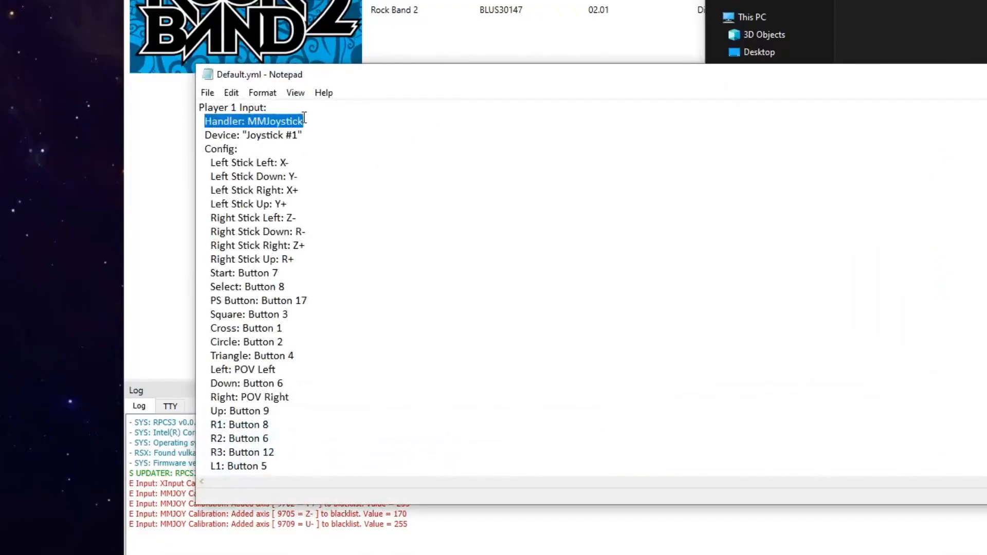
Delete the duplicate 'Button 5' value after L2: in Default.yml and save the file.
click(302, 231)
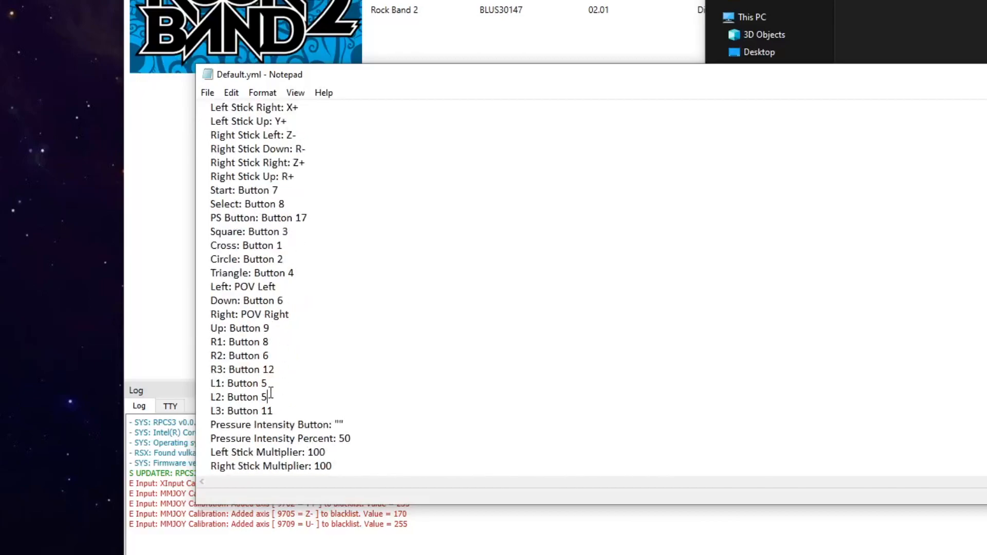
double_click(247, 397)
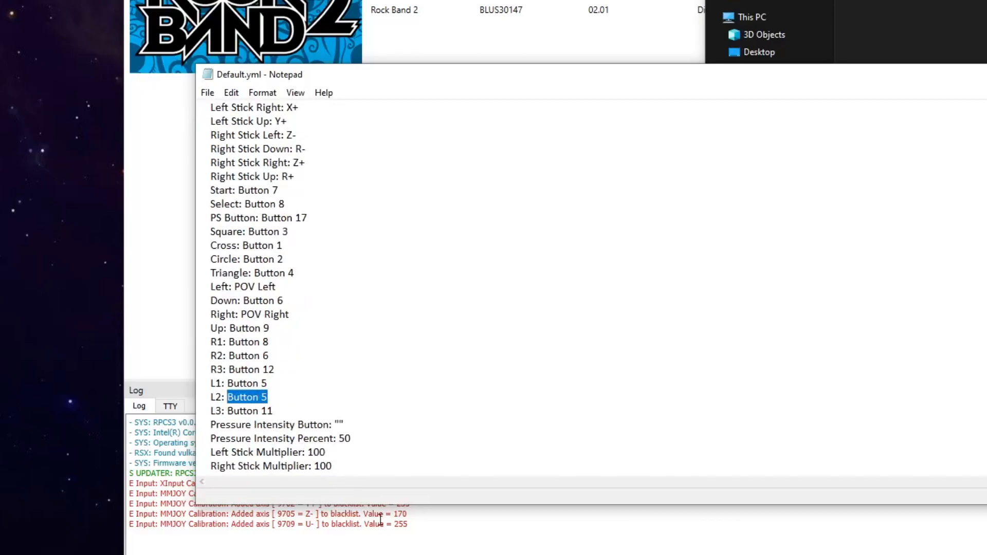
key(Delete)
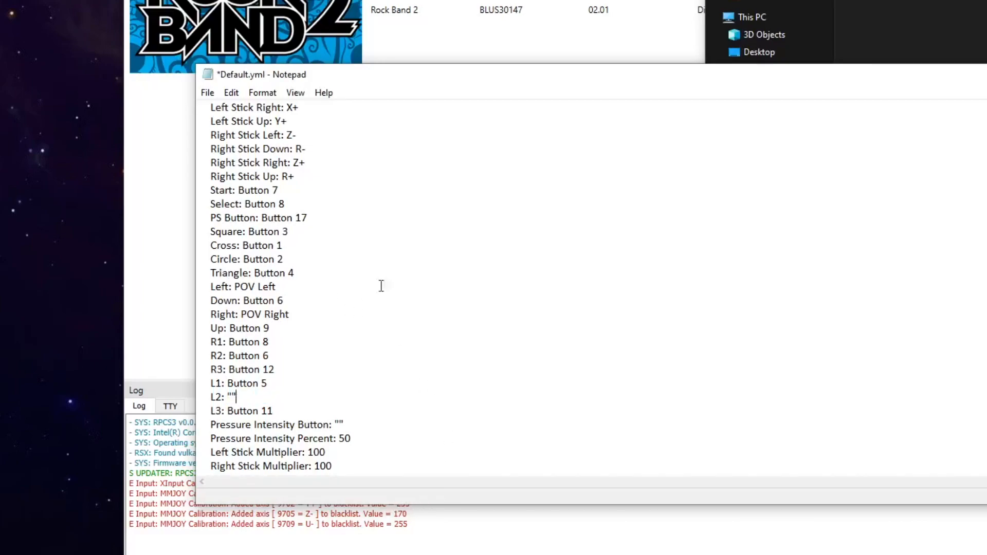
mouse_move(444, 178)
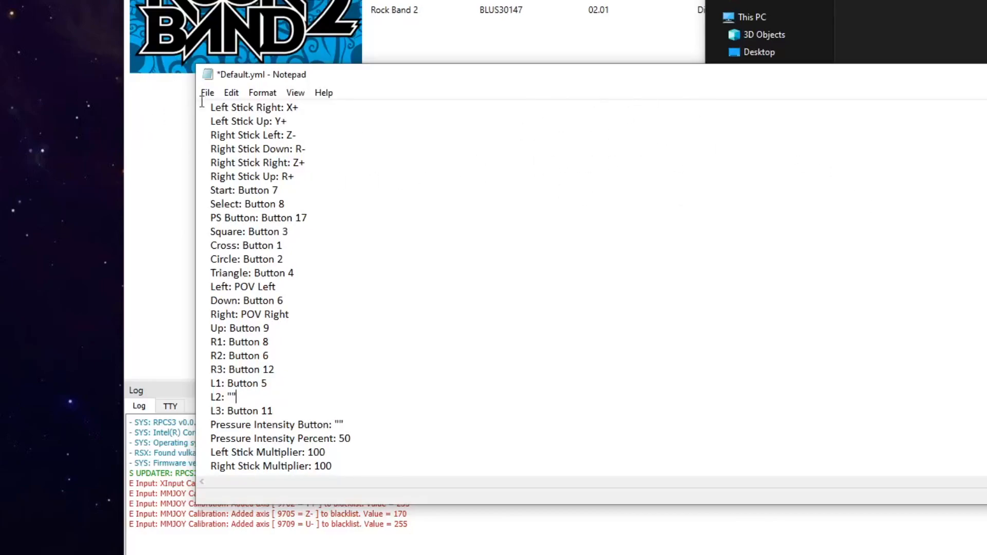
key(ctrl+s)
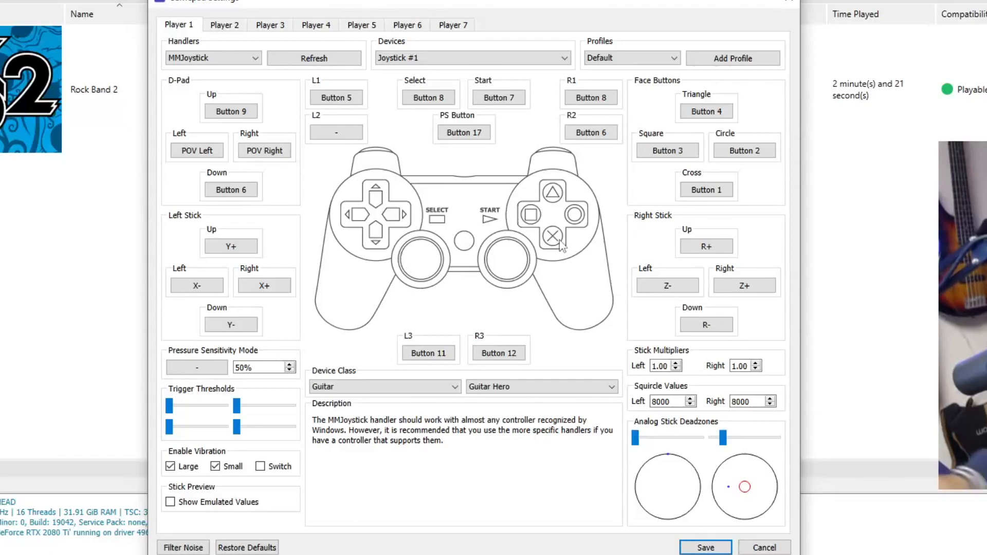
Confirm L2 shows unbound in Gamepad Settings, then save and close the dialog.
click(704, 547)
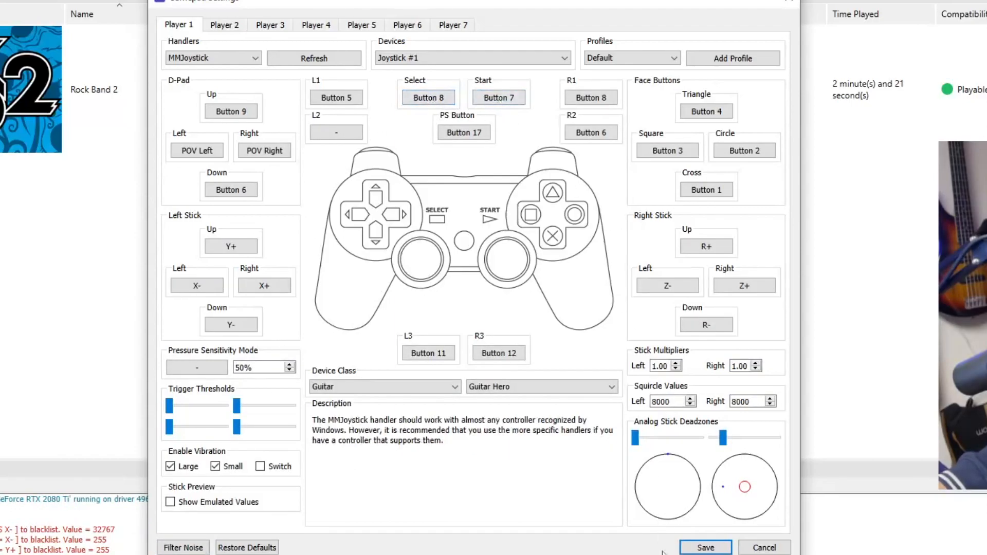
click(705, 547)
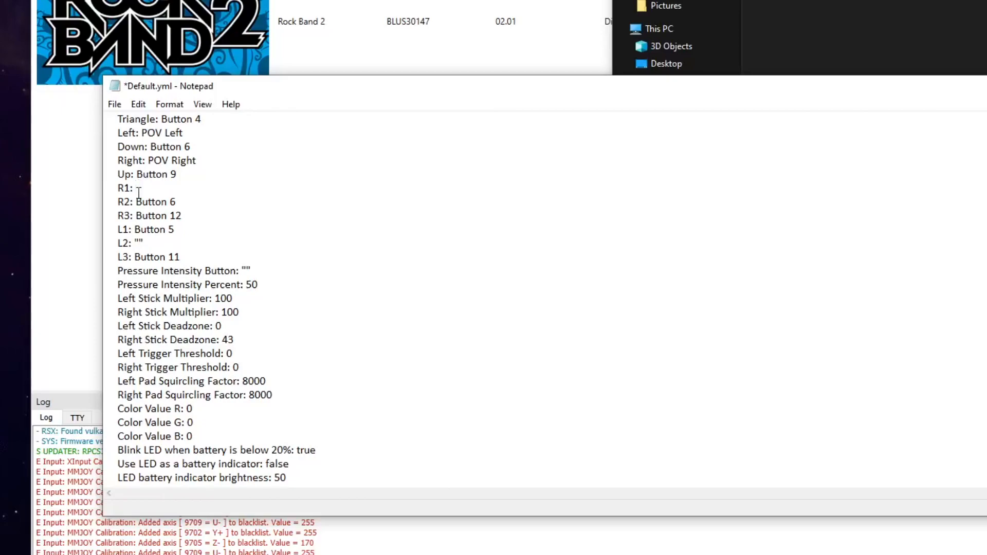
Blank the R1 value in Default.yml so R1 is unbound like L2.
text("")
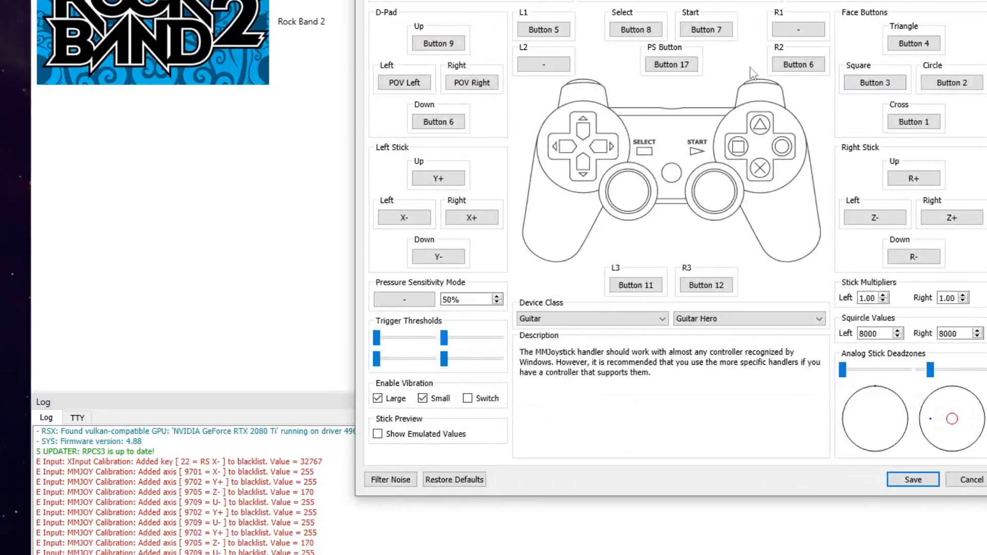
mouse_move(808, 54)
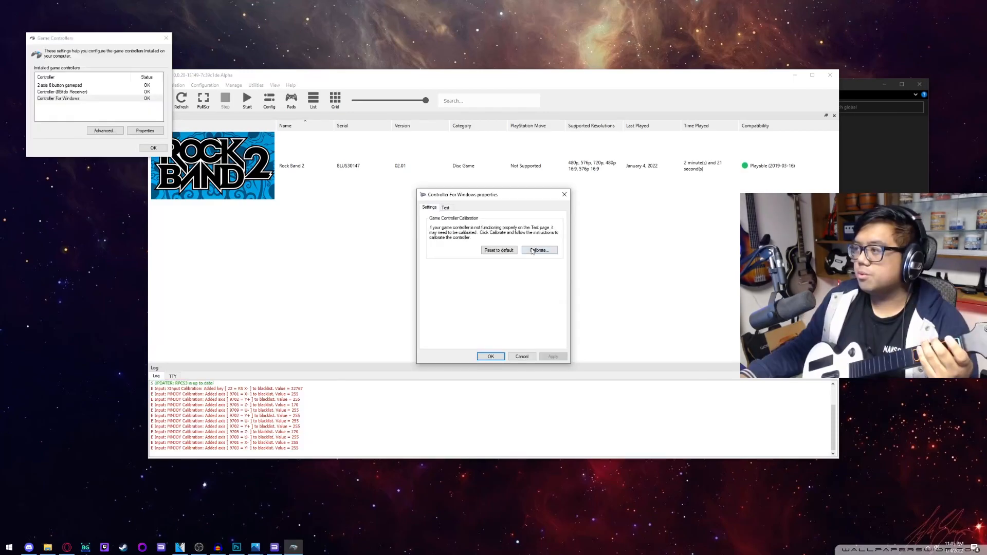
Run the Calibrate wizard for the Controller For Windows adapter through Finish and close its properties.
click(538, 250)
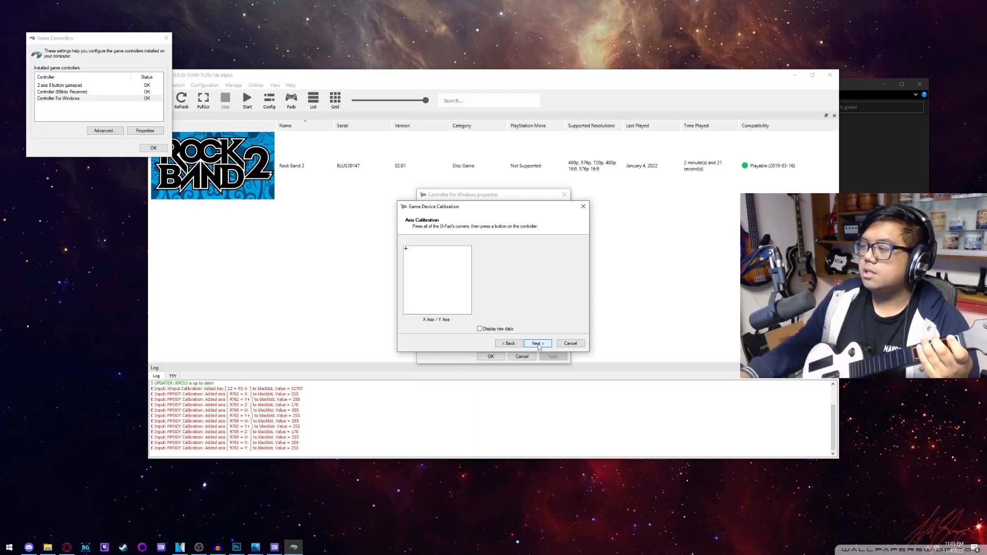
click(536, 343)
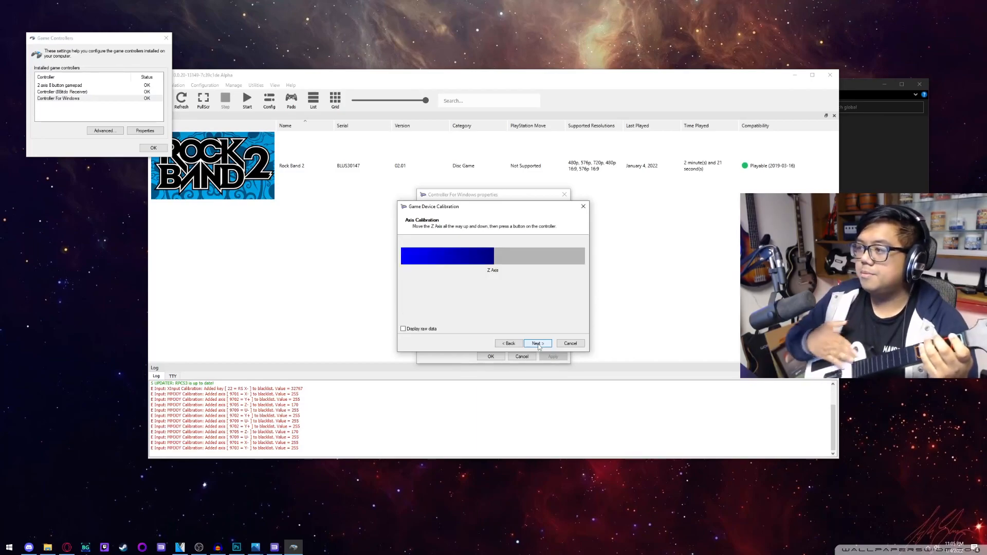
click(536, 344)
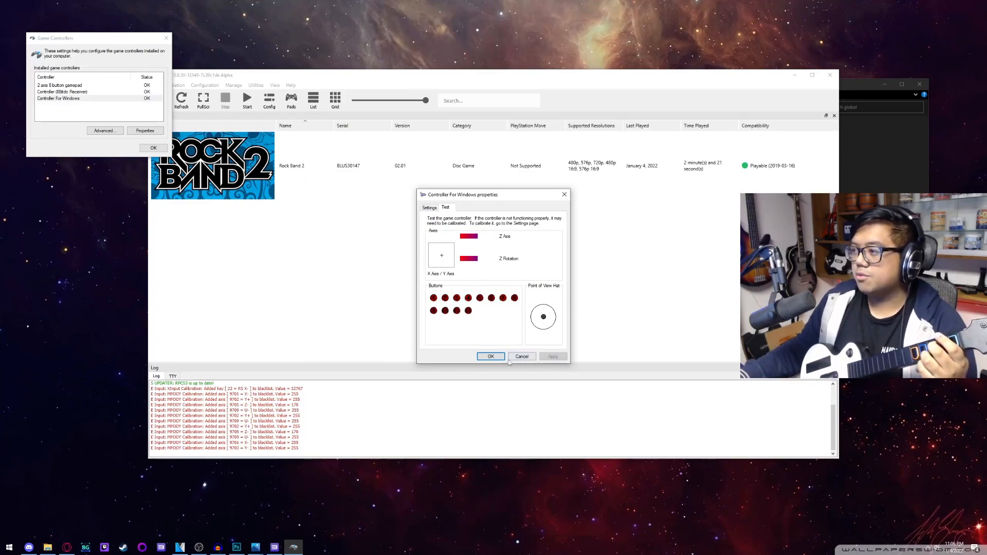
click(490, 357)
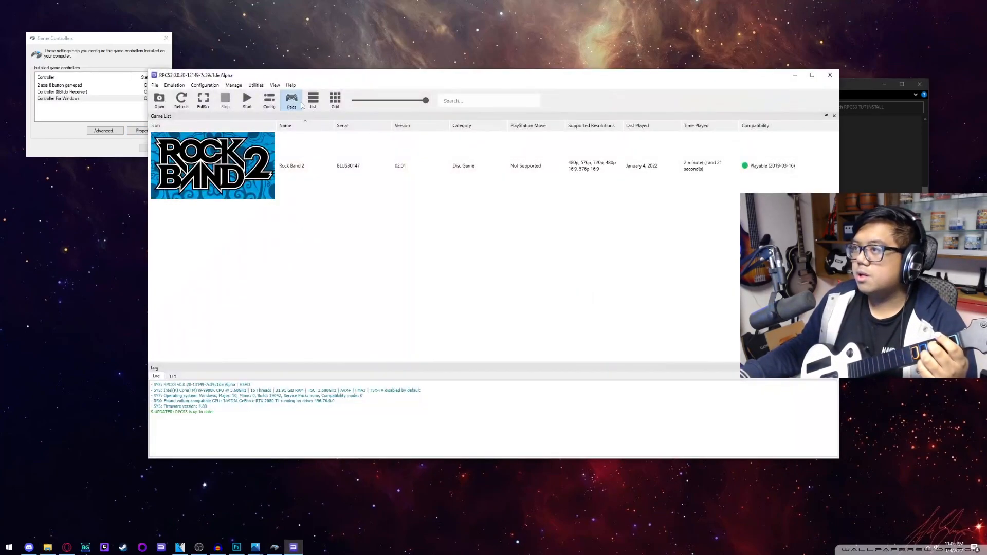
In Pads, bind Player 1's Start to Button 10 and D-Pad Up/Down to POV Up and POV Down.
click(291, 100)
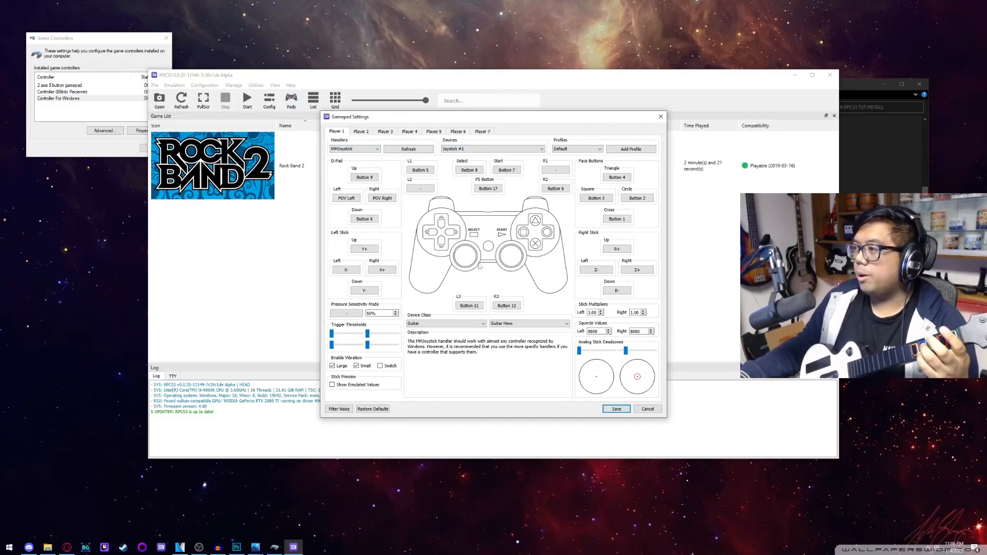
click(493, 150)
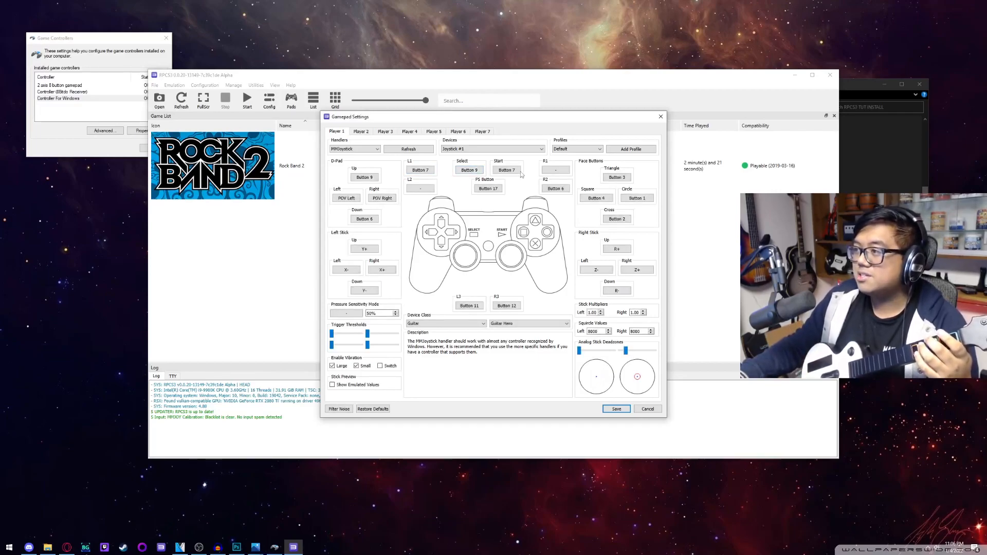
click(505, 169)
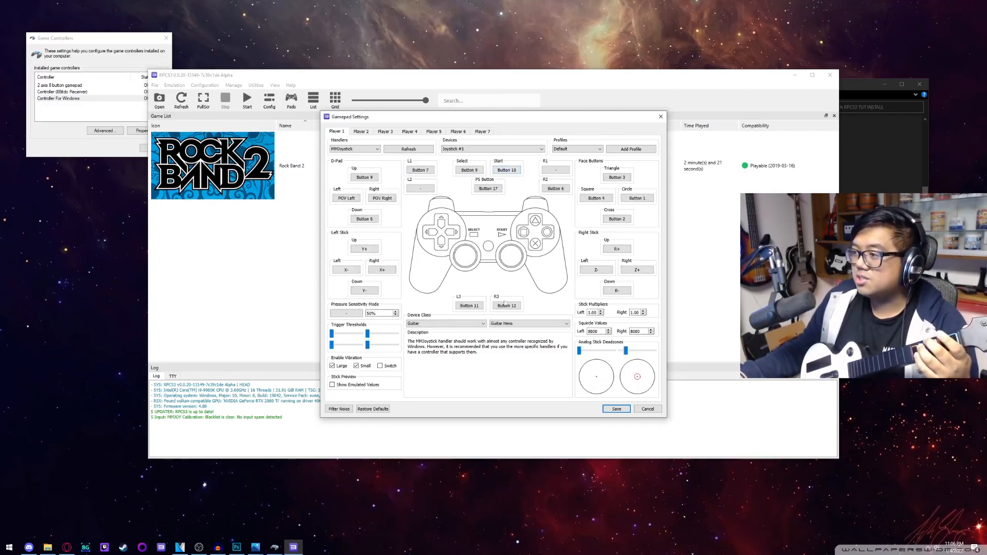
click(364, 177)
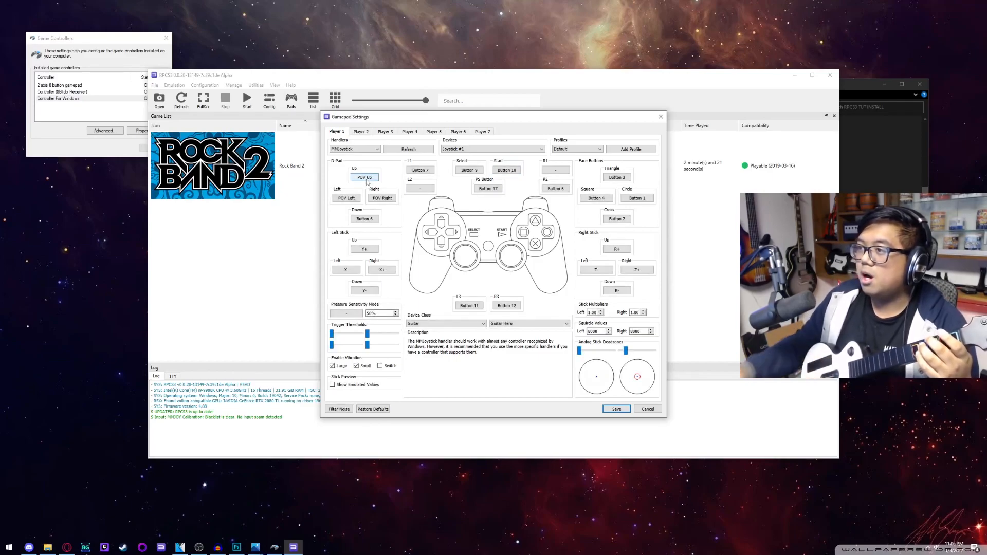
click(364, 217)
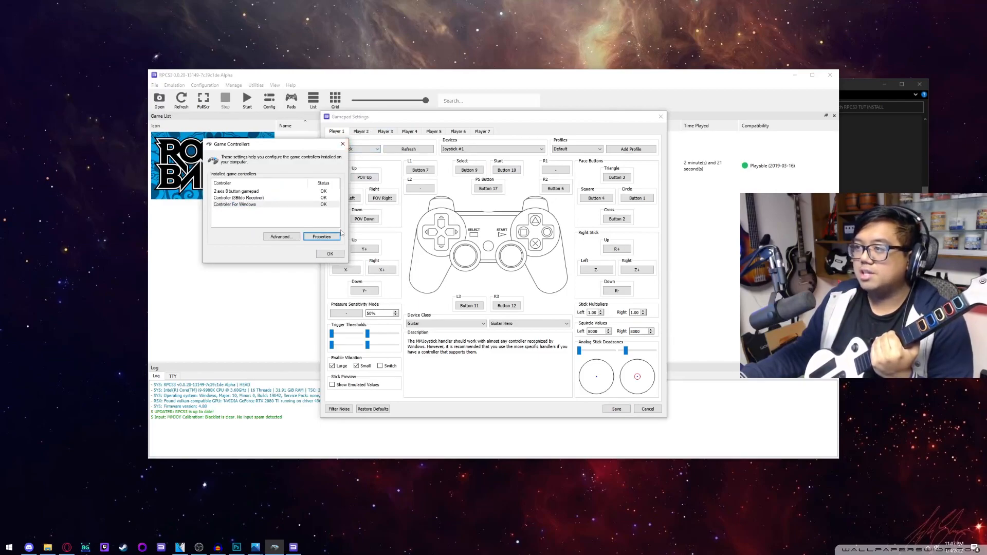
mouse_move(306, 208)
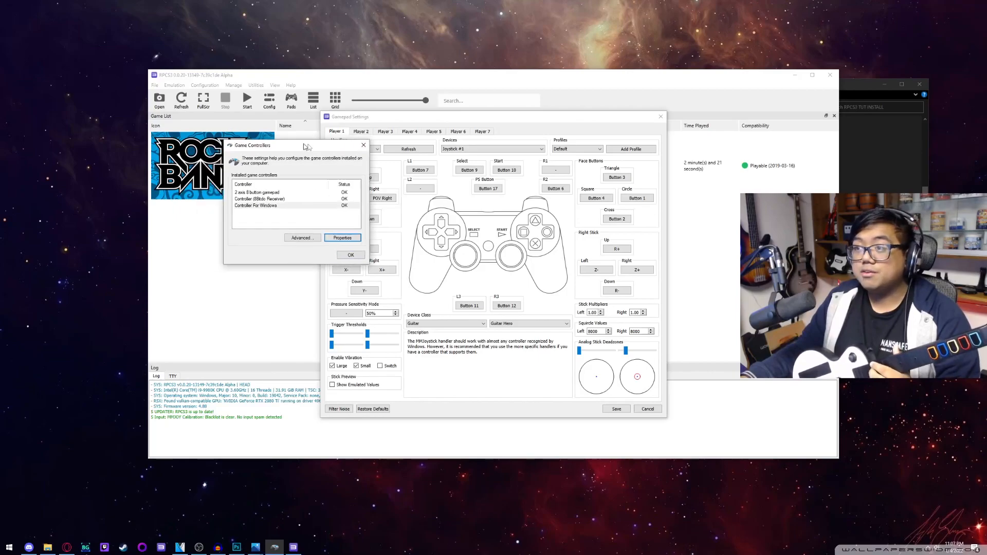
Dismiss the Game Controllers window, returning to RPCS3's Player 1 gamepad settings.
click(351, 255)
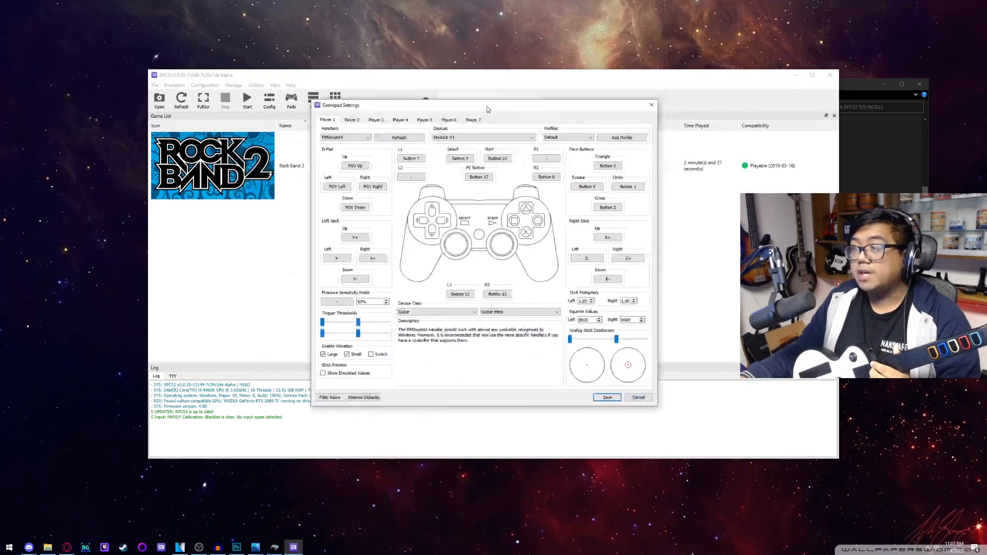